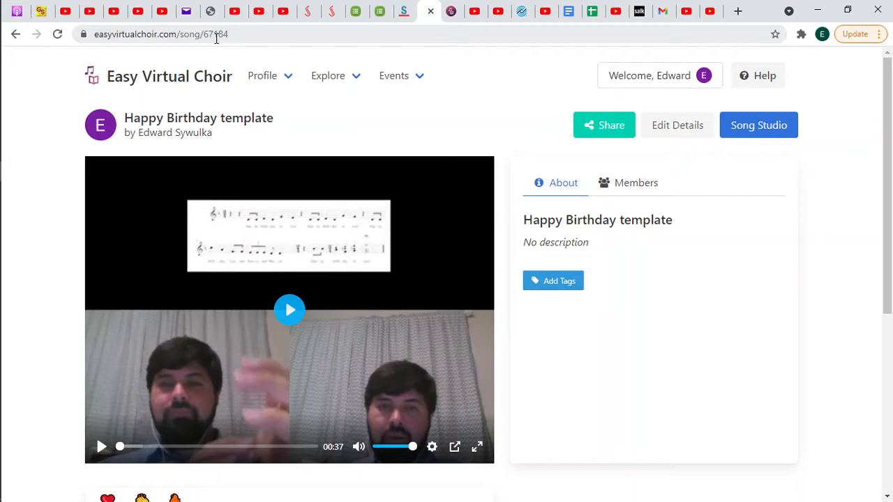
mouse_move(380, 11)
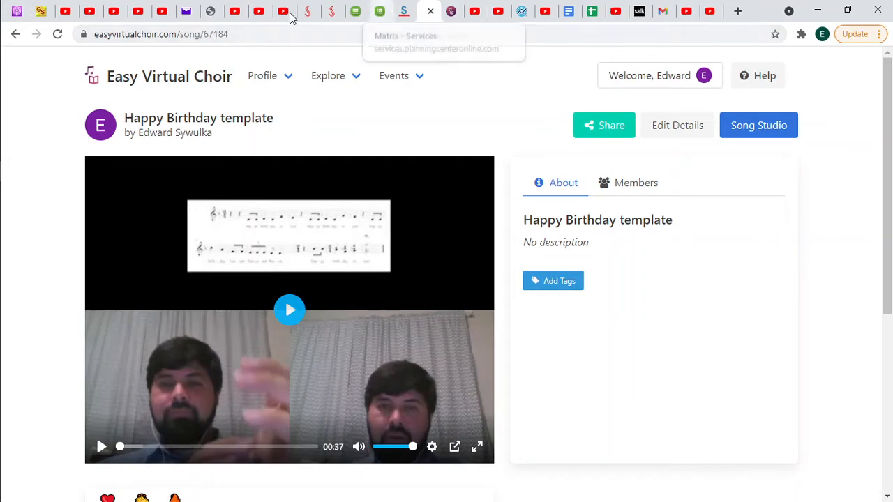
mouse_move(318, 56)
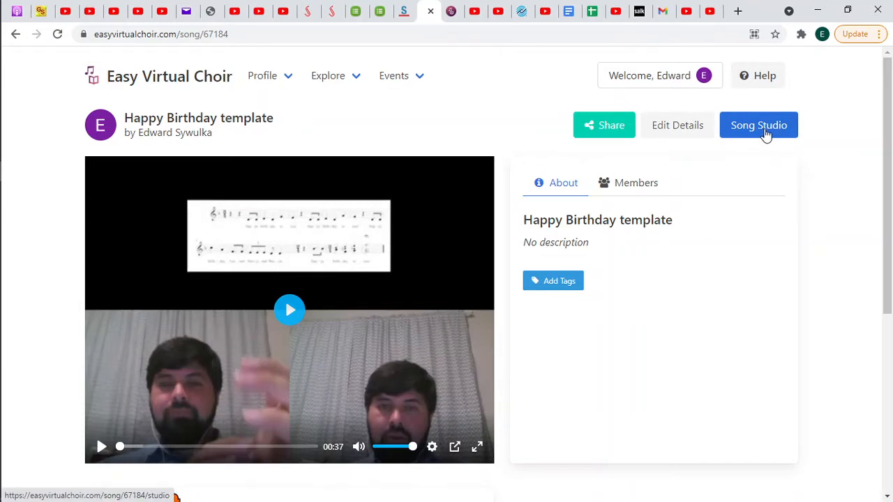
Open the Song Studio for the Happy Birthday template
left_click(759, 125)
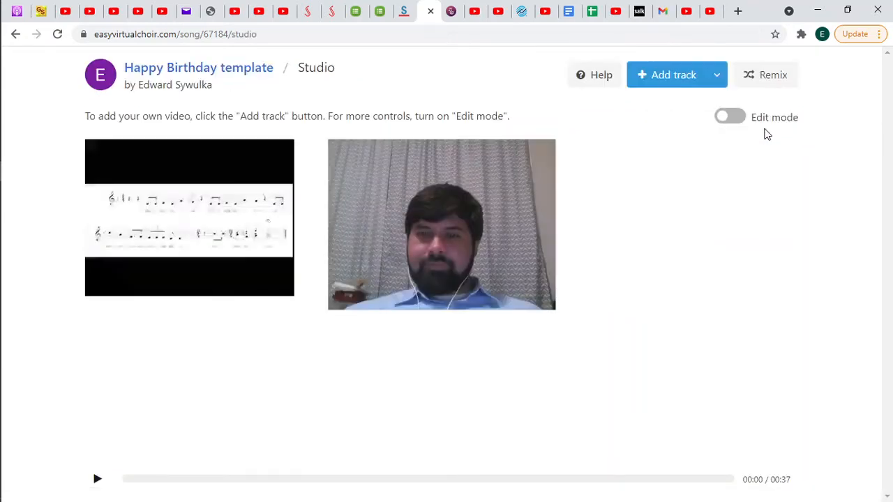
mouse_move(713, 193)
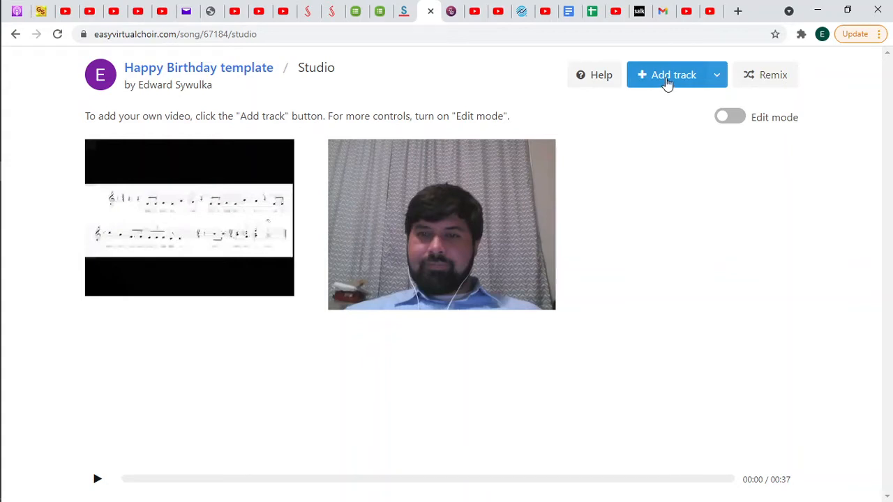
Add a new track singing with Track 1 and Track 2 - LEAD, titled 'Track 3 - Edward harmony'
left_click(667, 75)
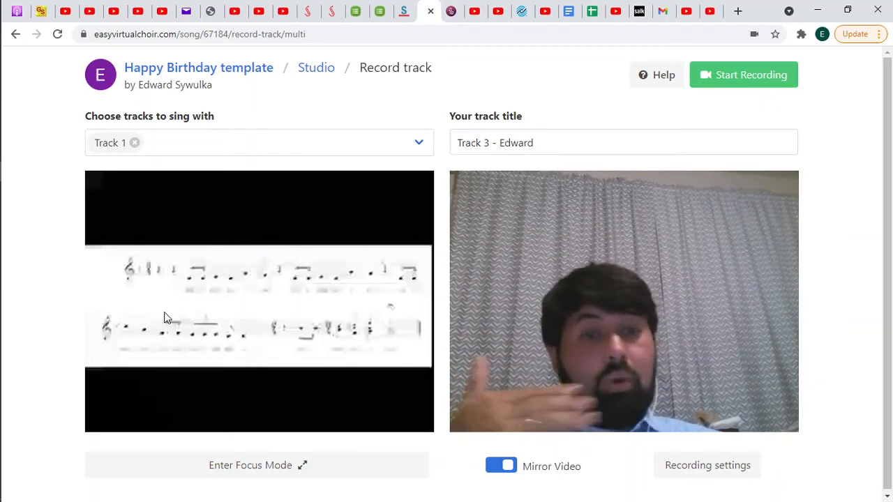
mouse_move(194, 196)
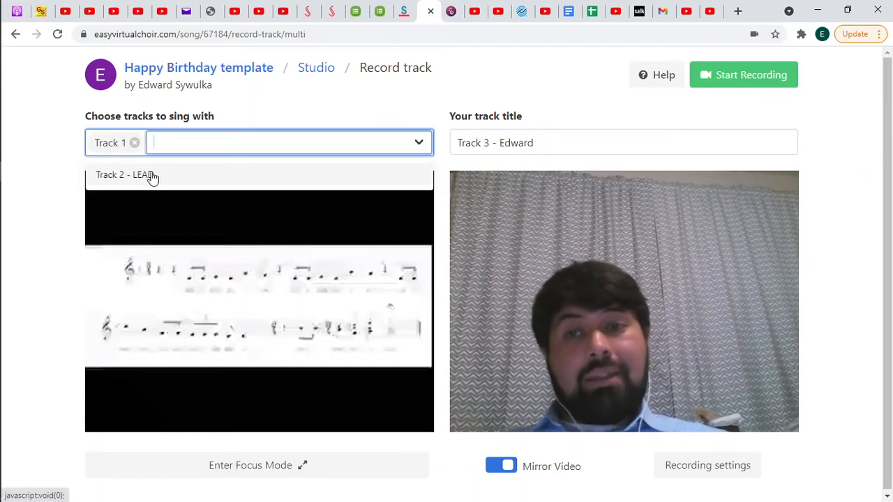
left_click(124, 174)
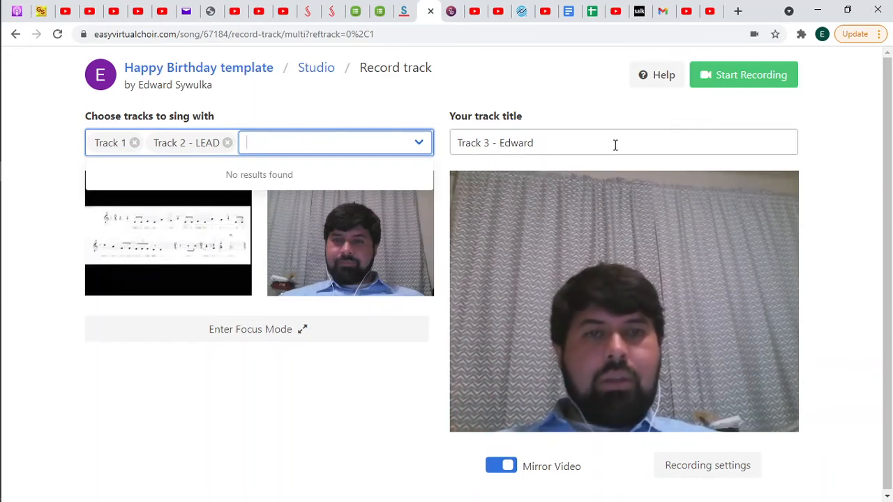
left_click(621, 143)
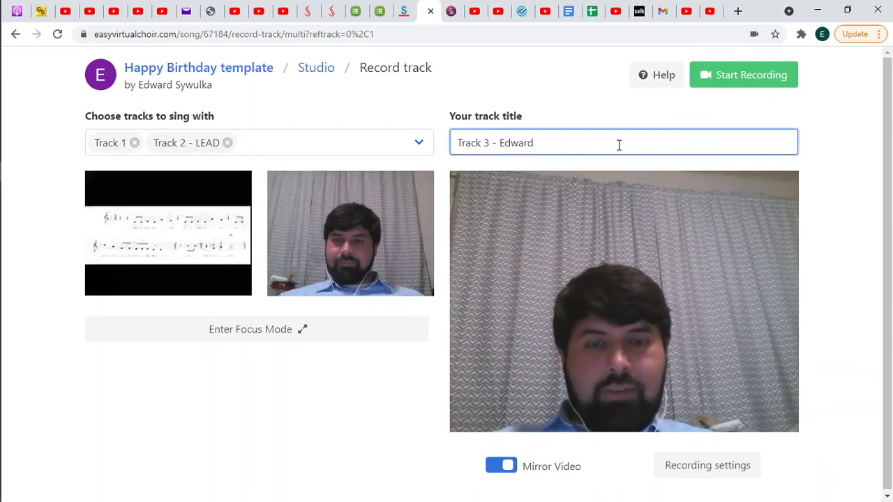
type("harmony")
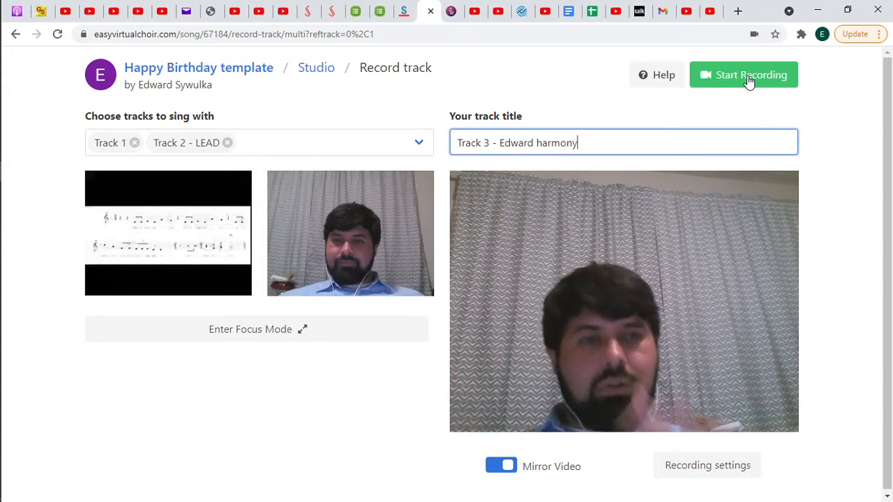
Record a harmony take for Track 3 - Edward harmony and review the preview
left_click(743, 76)
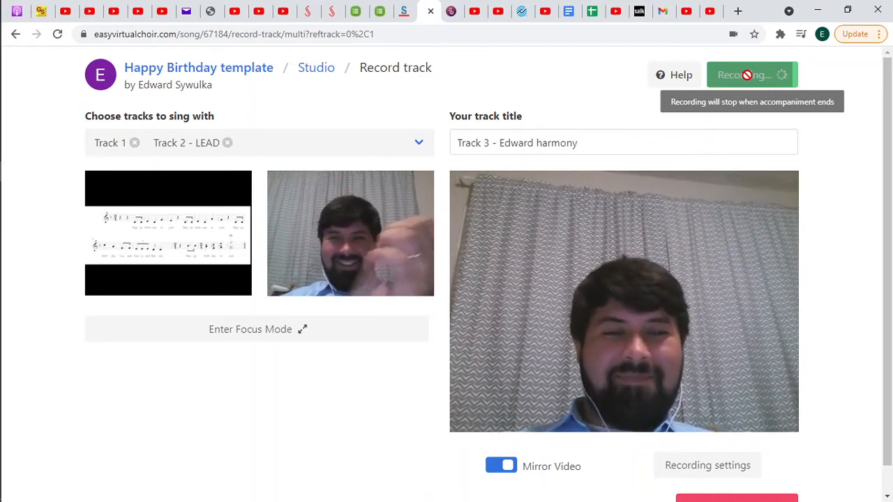
left_click(751, 75)
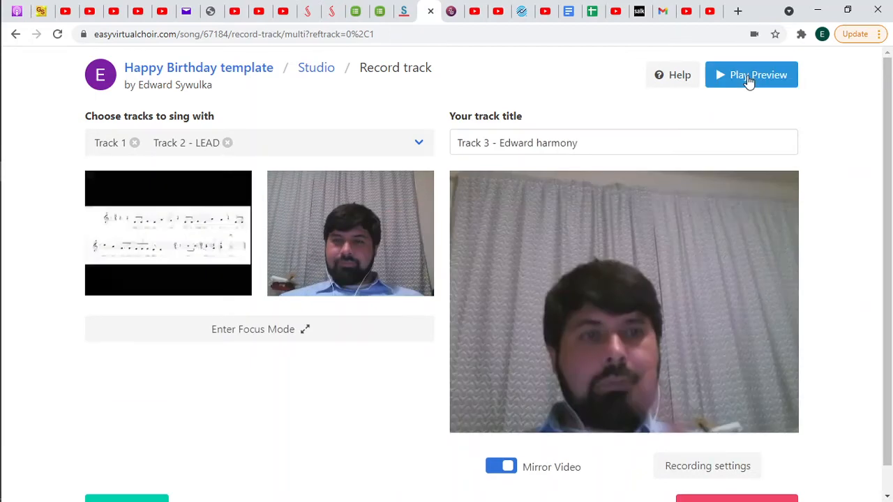
mouse_move(826, 218)
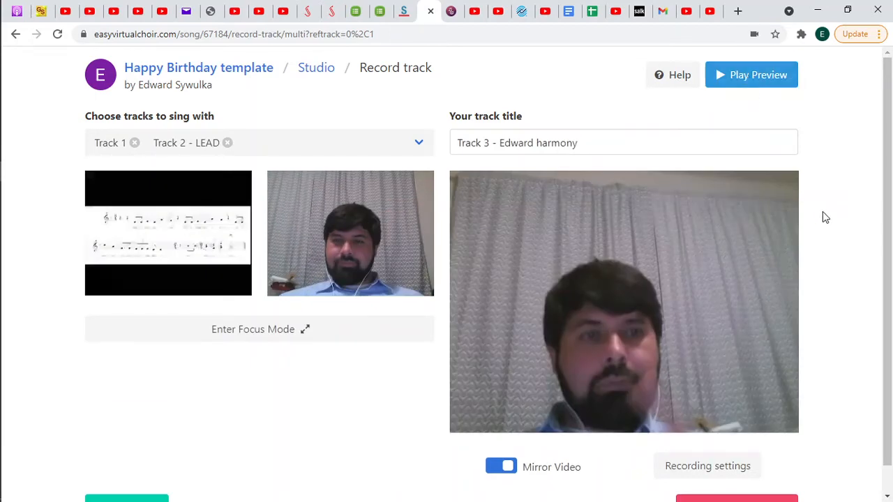
scroll("down", 3)
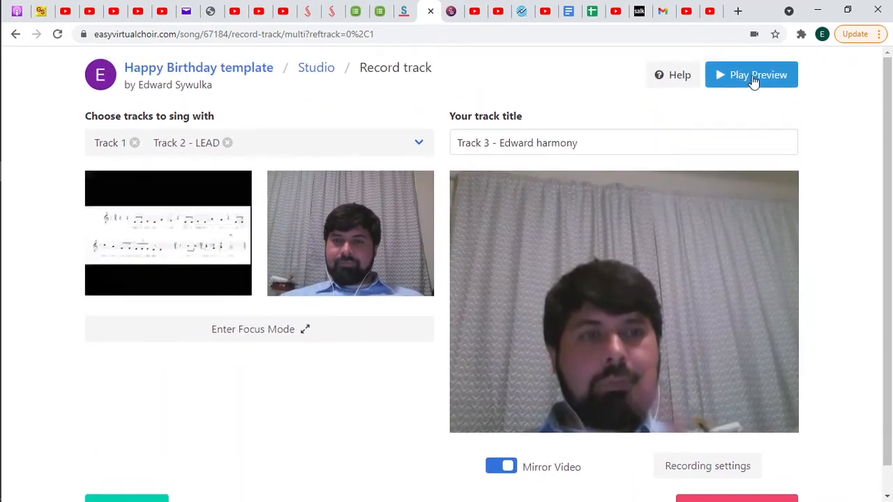
mouse_move(826, 195)
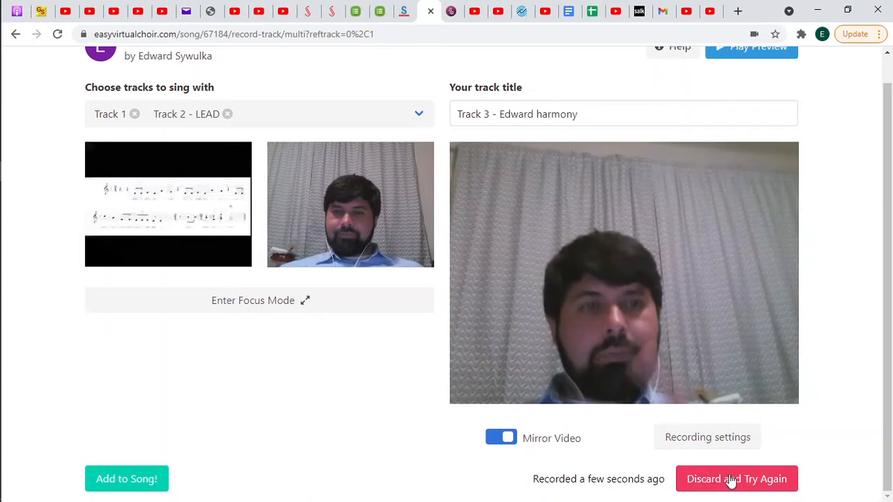
mouse_move(286, 439)
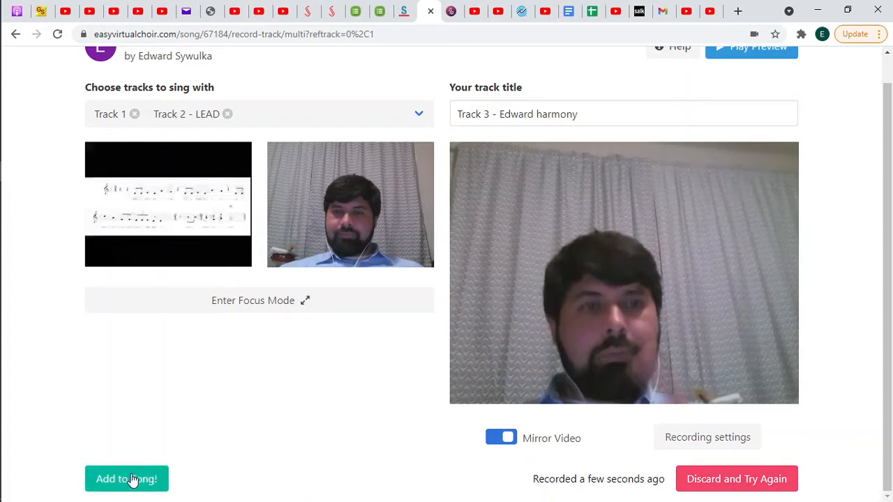
Add the recorded harmony take to the song, returning to the three-video studio
left_click(125, 478)
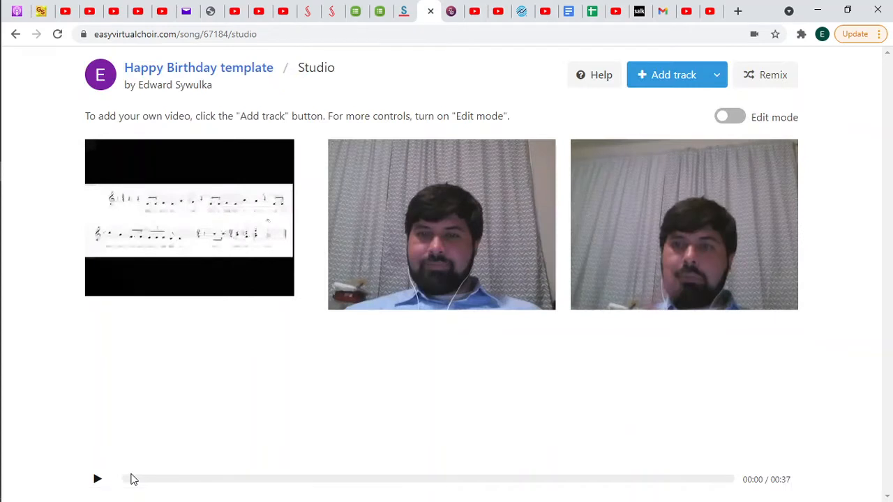
mouse_move(704, 173)
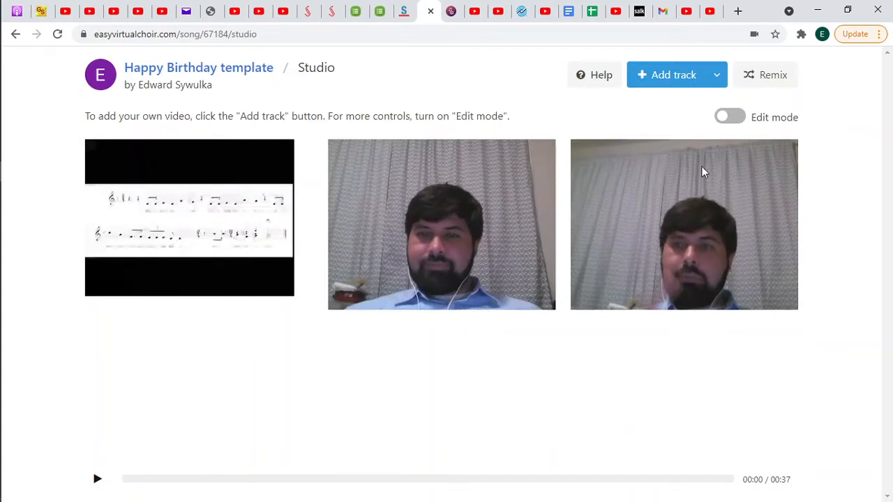
mouse_move(720, 274)
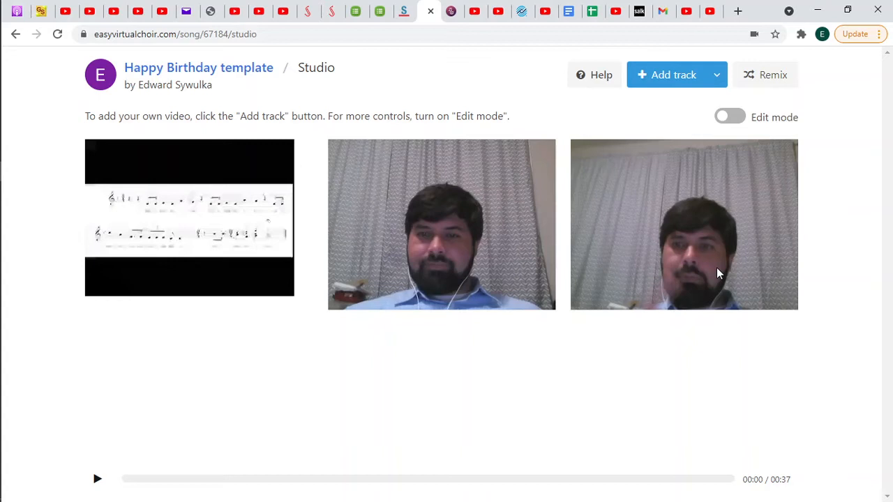
mouse_move(750, 170)
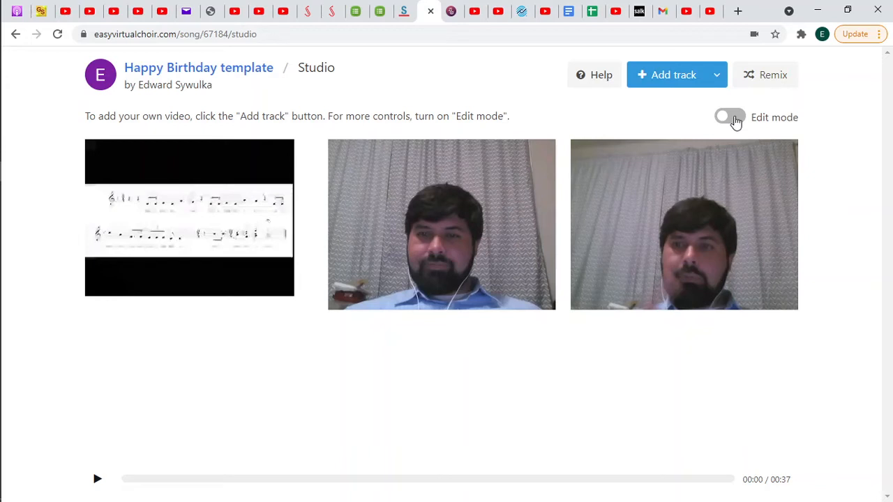
Enable edit mode, lower the master volume to a low level, and save the studio edits
left_click(728, 118)
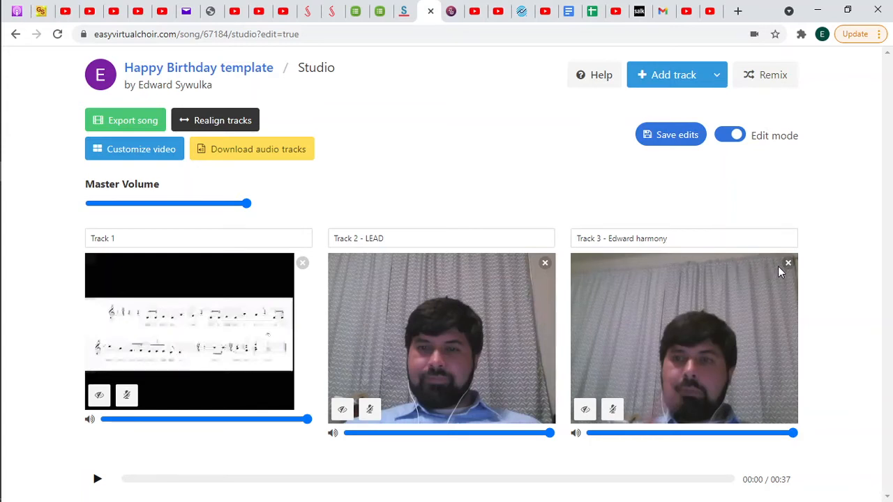
mouse_move(787, 265)
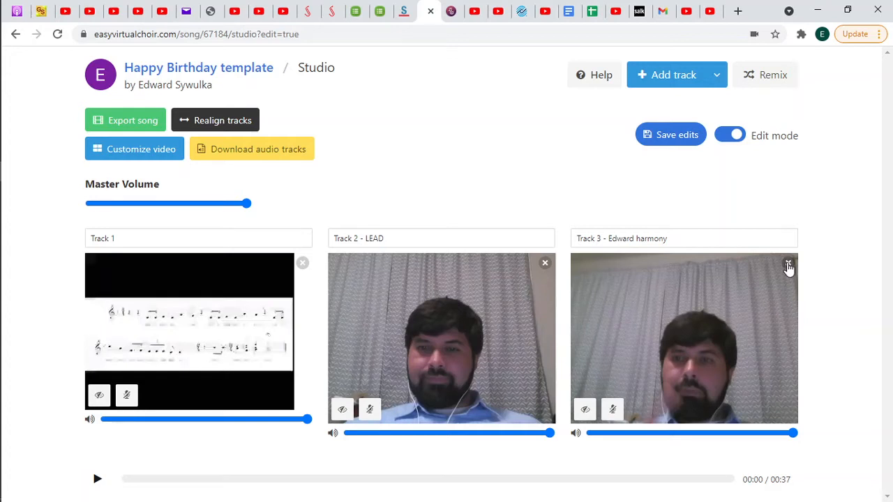
mouse_move(611, 410)
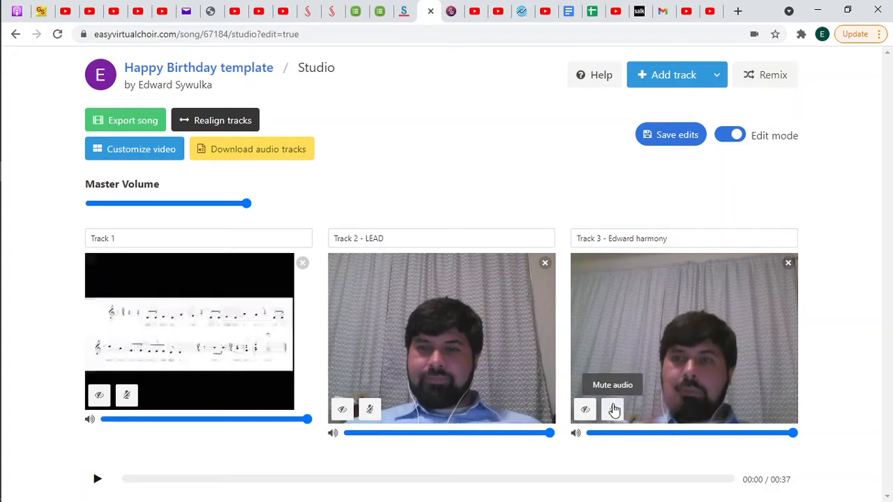
mouse_move(584, 410)
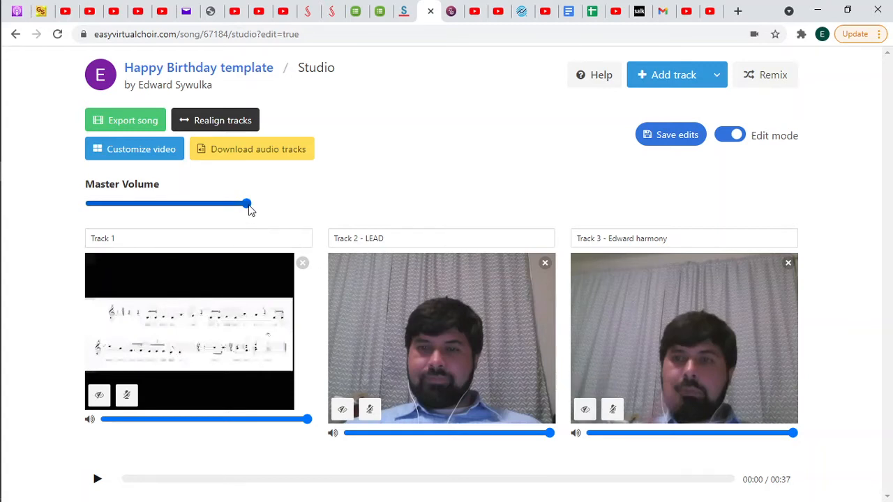
left_click_drag(246, 204, 230, 204)
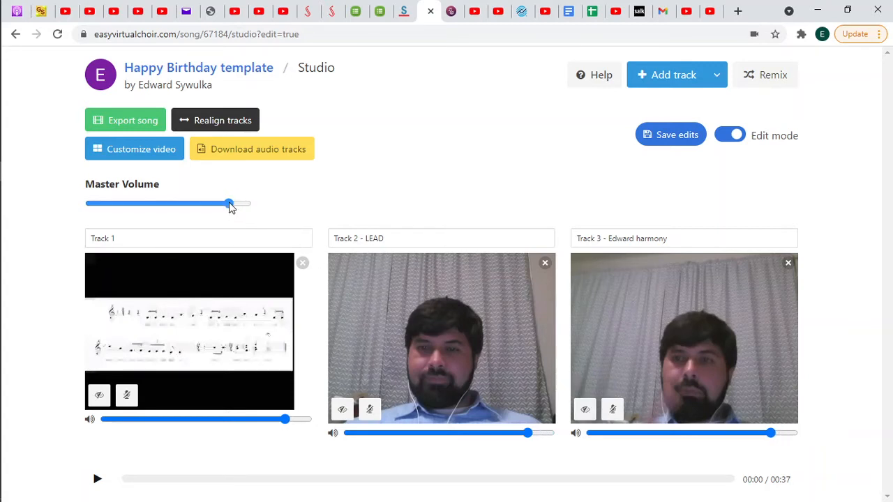
left_click_drag(230, 204, 173, 204)
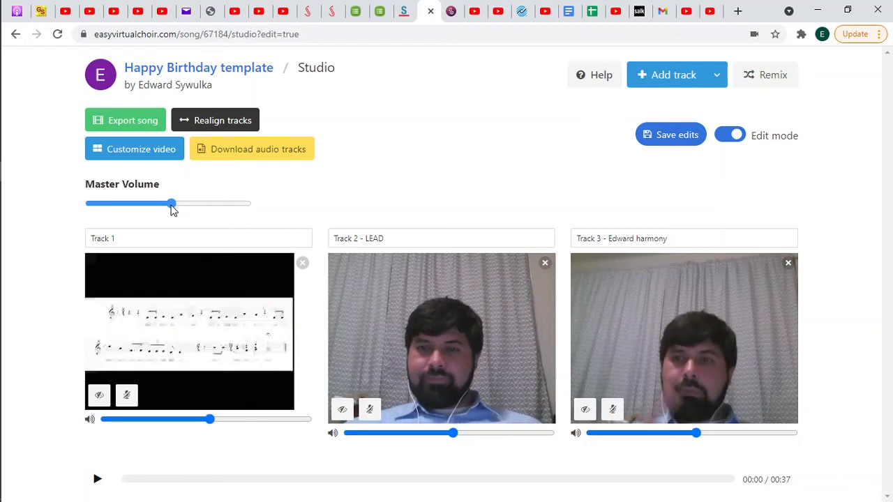
left_click_drag(173, 204, 138, 204)
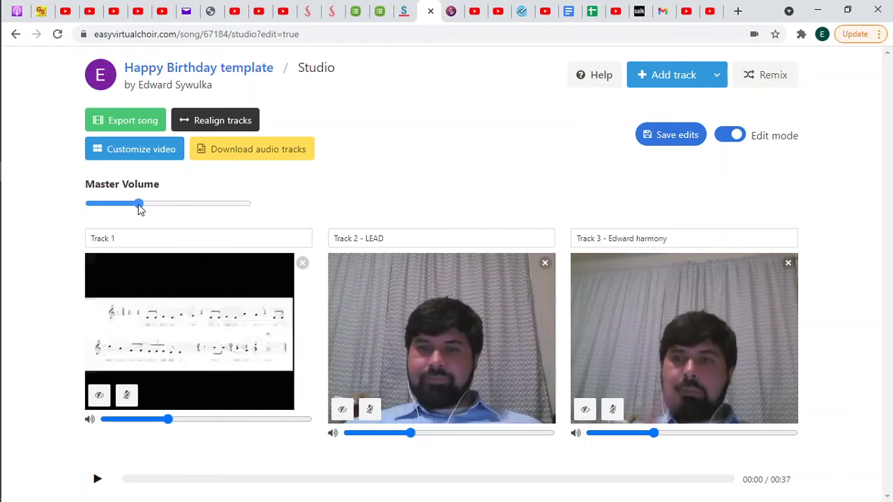
left_click_drag(138, 203, 115, 203)
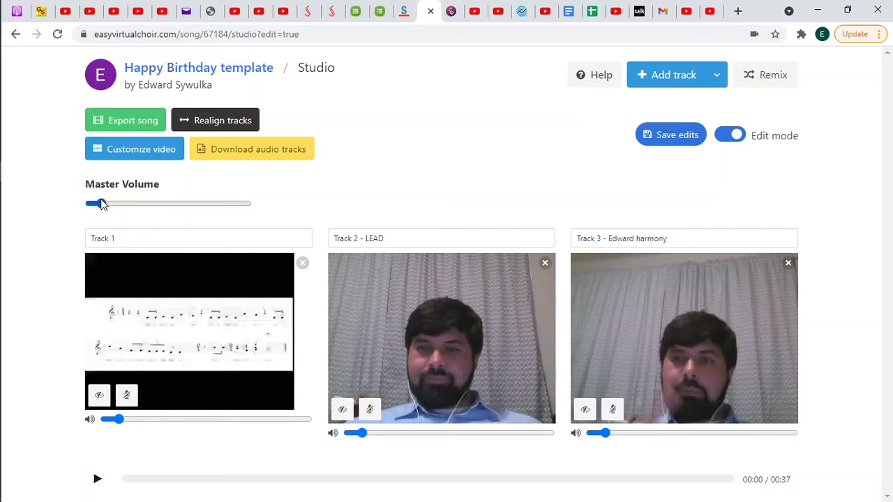
left_click_drag(96, 204, 102, 203)
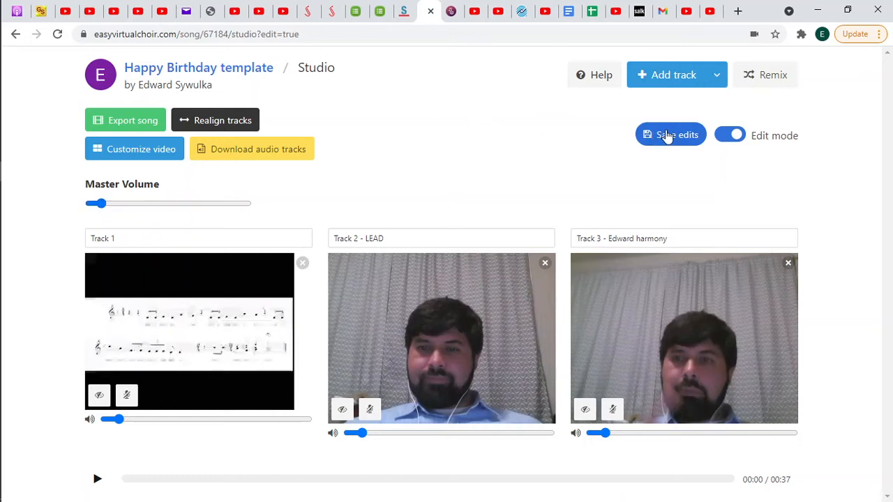
left_click(670, 133)
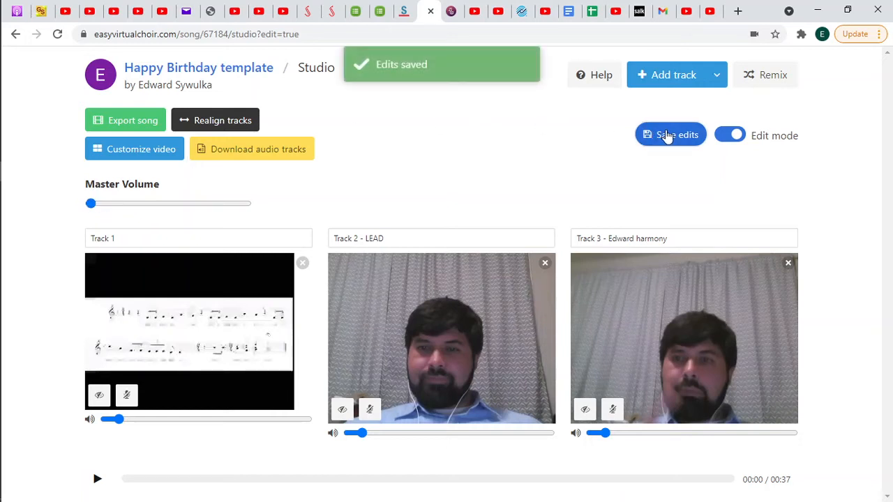
mouse_move(391, 145)
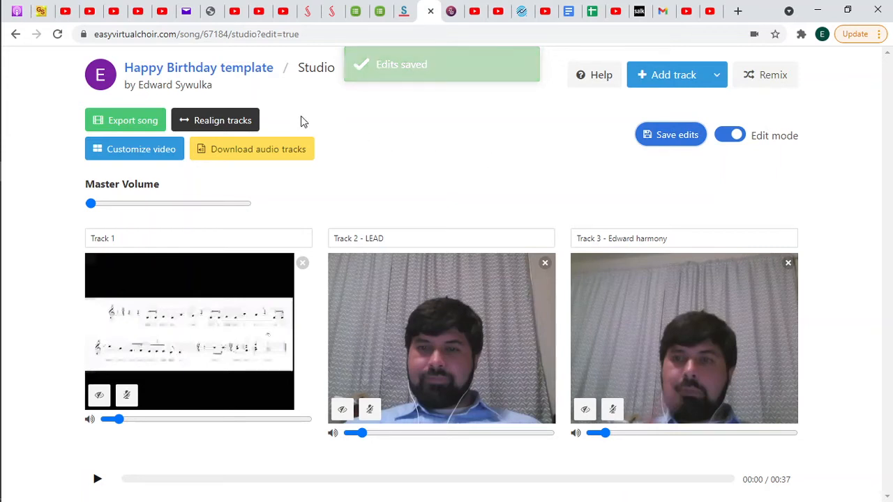
mouse_move(223, 120)
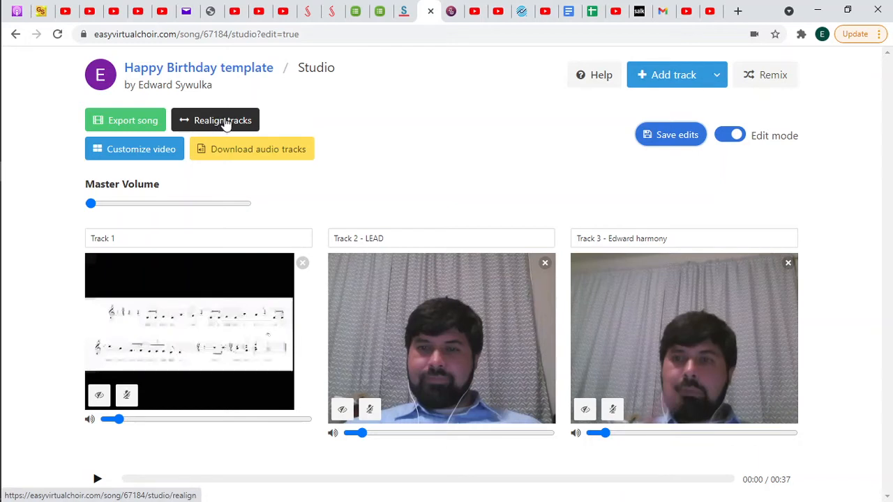
Set up realignment with Track 1 as reference and Track 3 - Edward harmony as the track to align
left_click(215, 120)
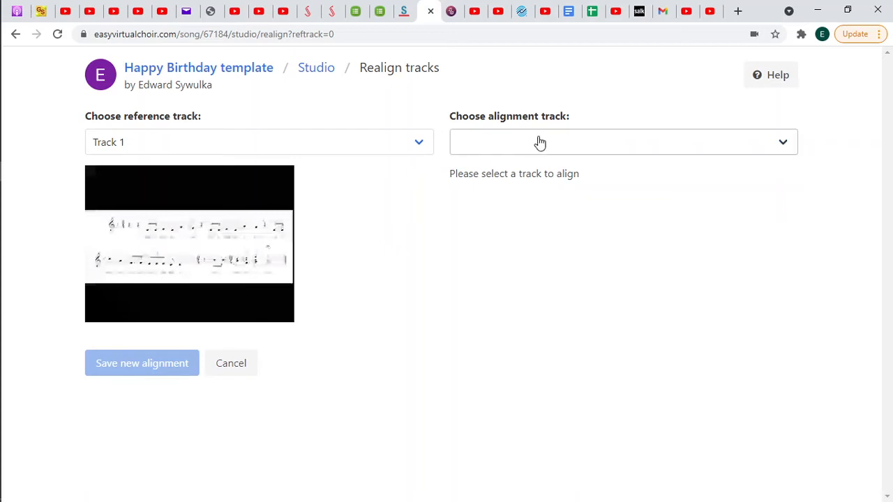
left_click(621, 142)
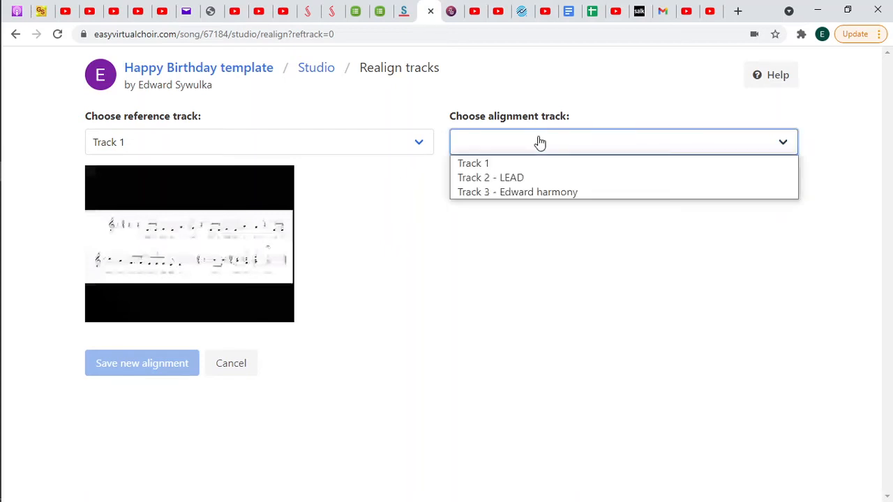
mouse_move(541, 192)
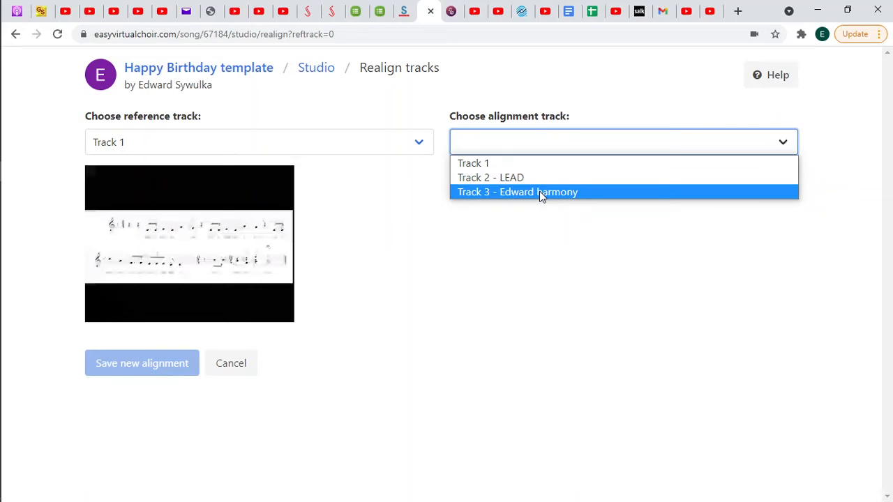
left_click(516, 192)
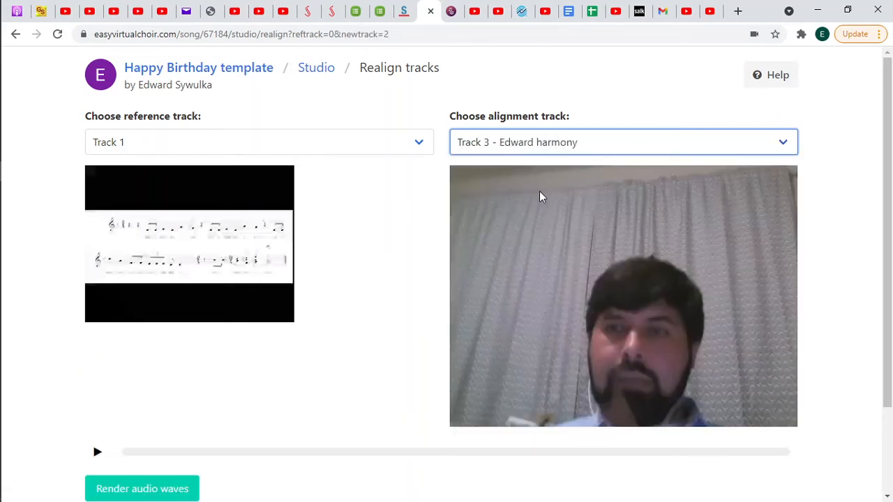
scroll("down", 3)
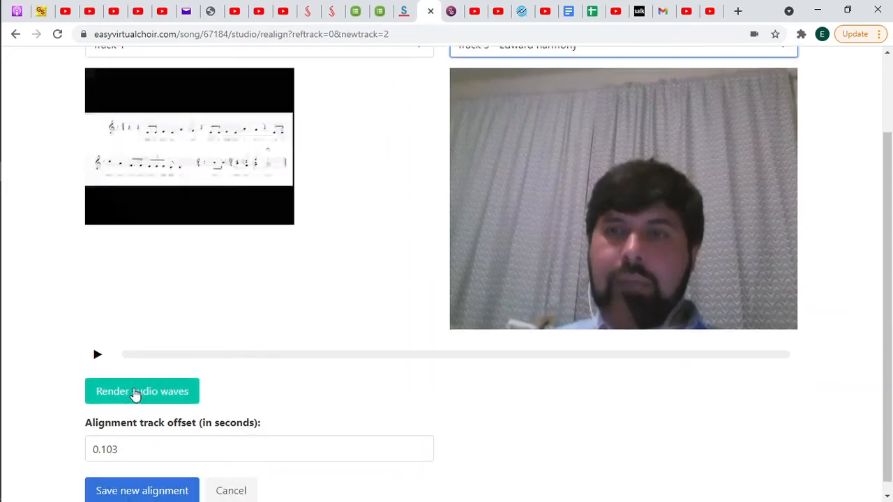
mouse_move(153, 397)
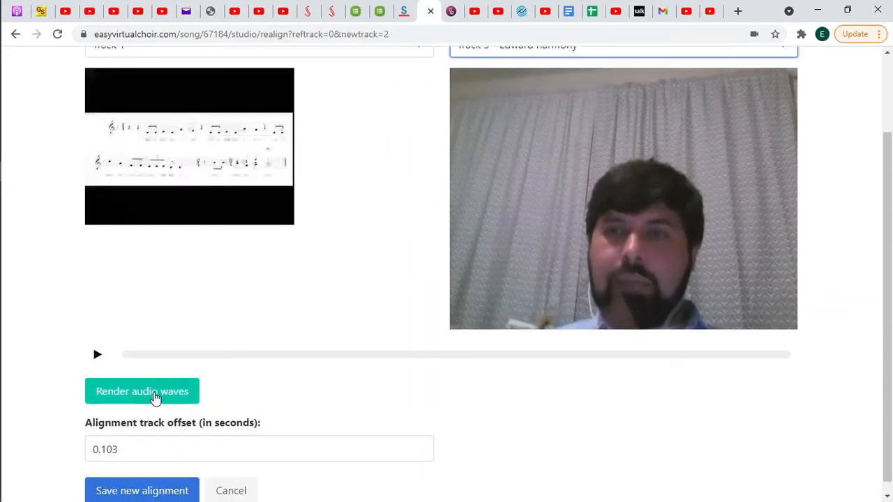
Render both tracks' audio waveforms and play the opening notes to compare timing
left_click(142, 391)
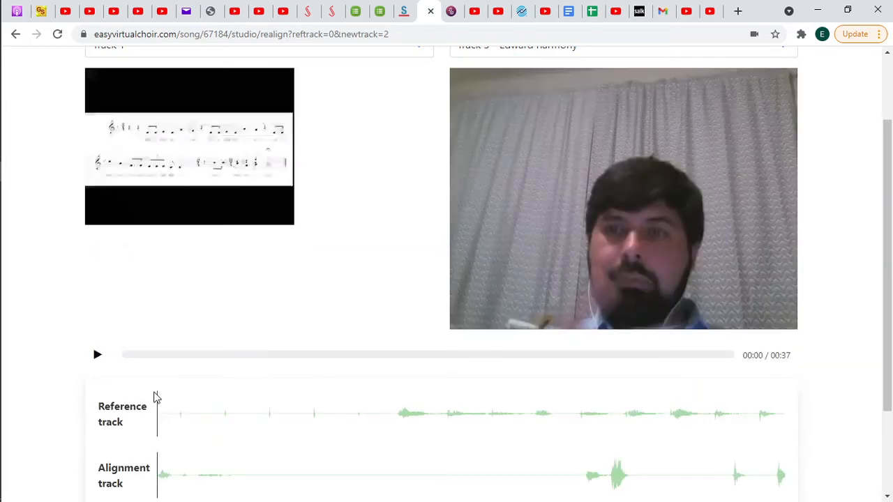
mouse_move(198, 396)
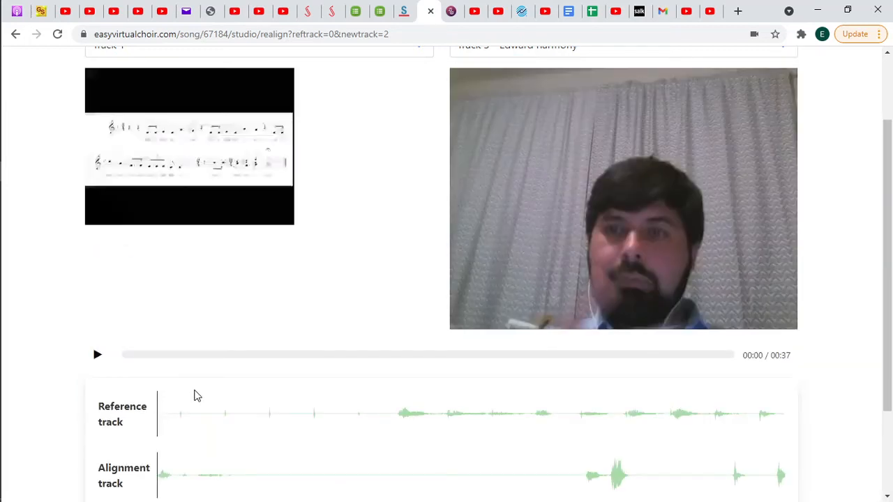
scroll("down", 3)
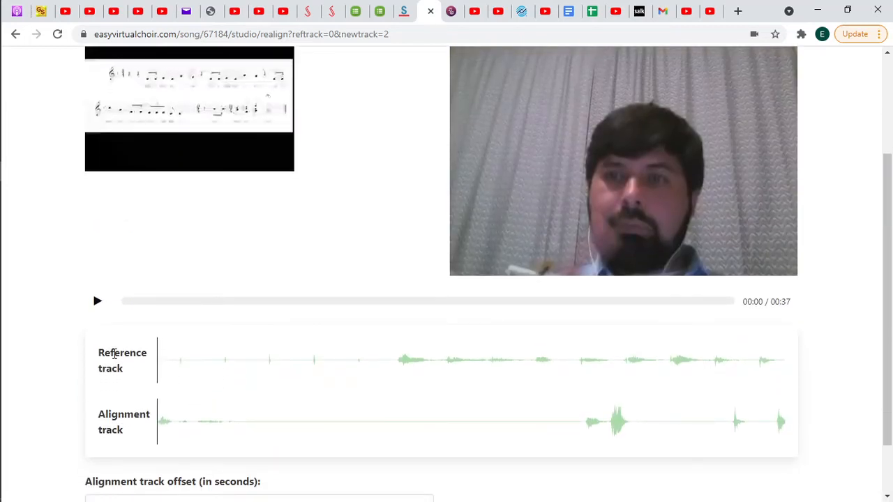
double_click(123, 360)
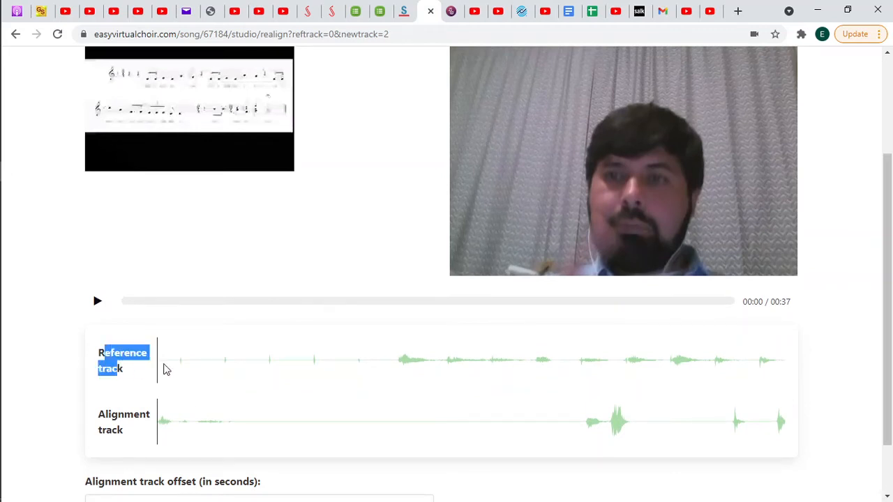
mouse_move(422, 362)
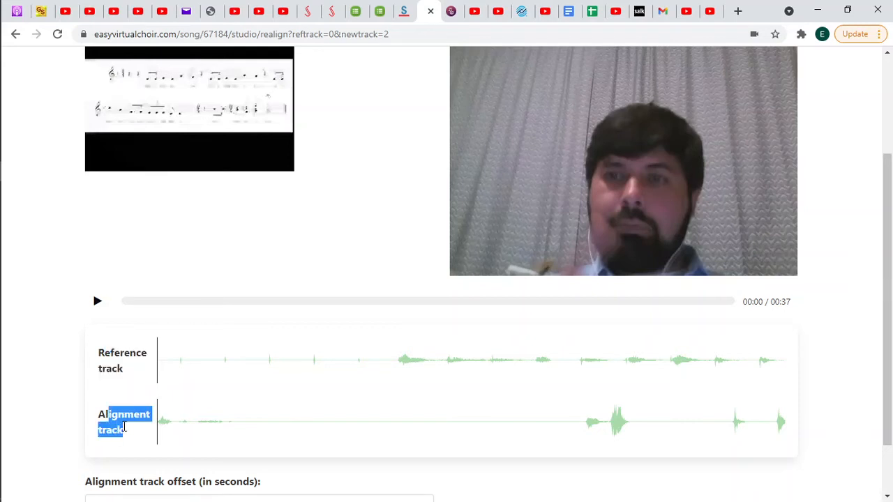
mouse_move(274, 428)
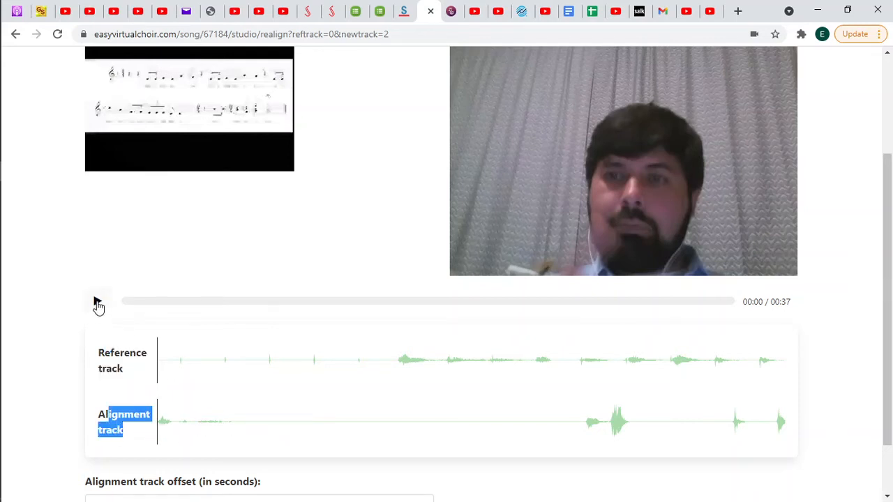
left_click(98, 301)
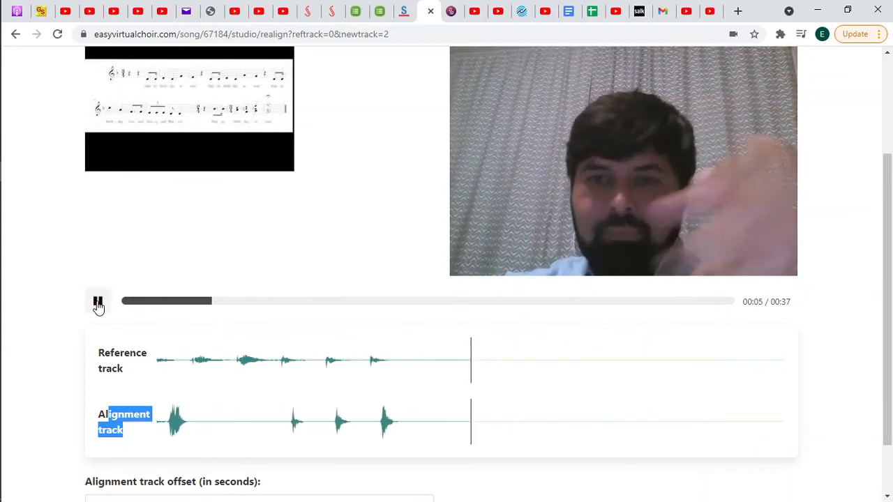
left_click(98, 301)
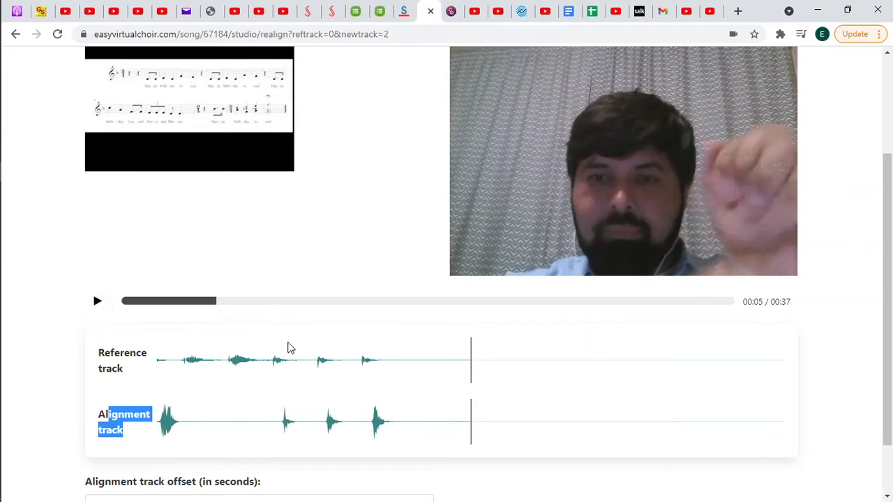
mouse_move(351, 347)
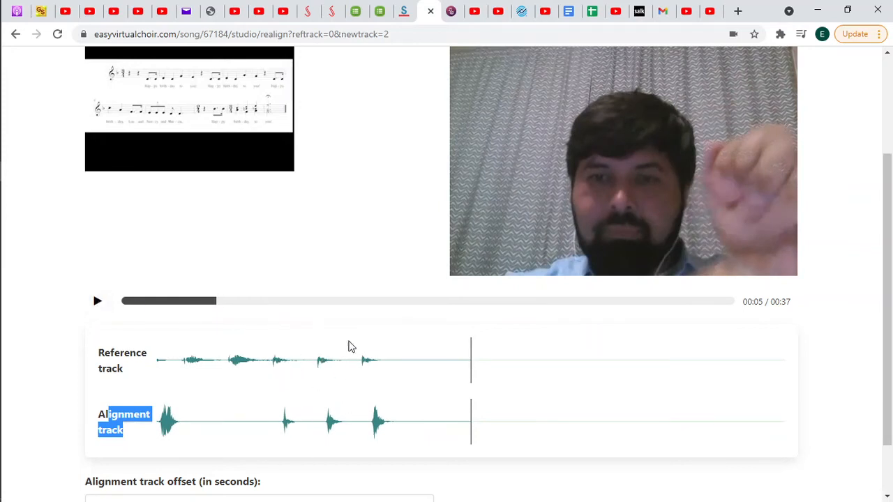
mouse_move(278, 352)
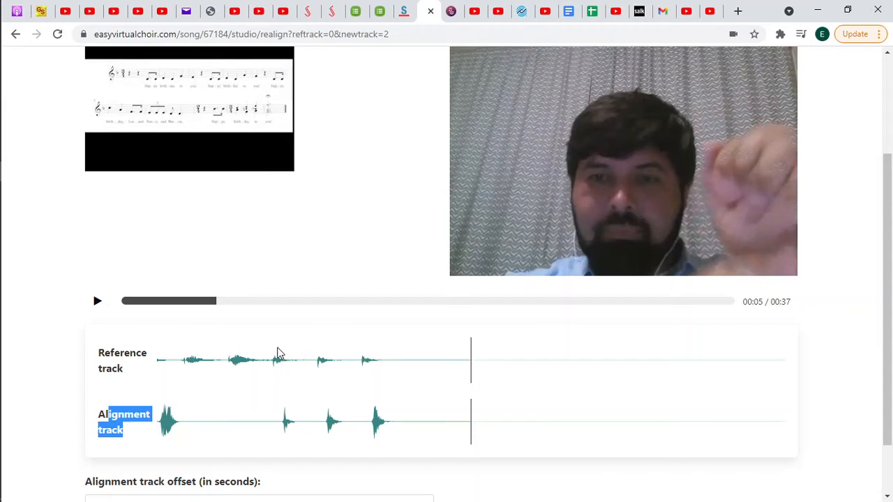
mouse_move(270, 369)
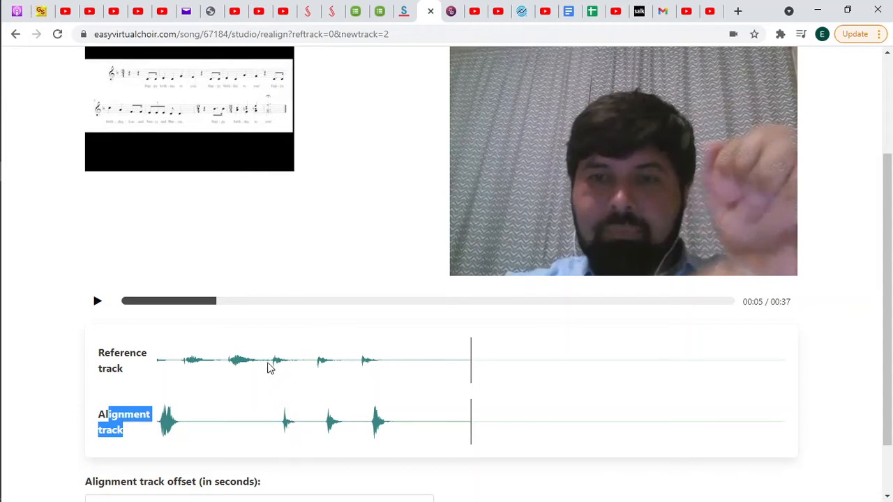
mouse_move(356, 368)
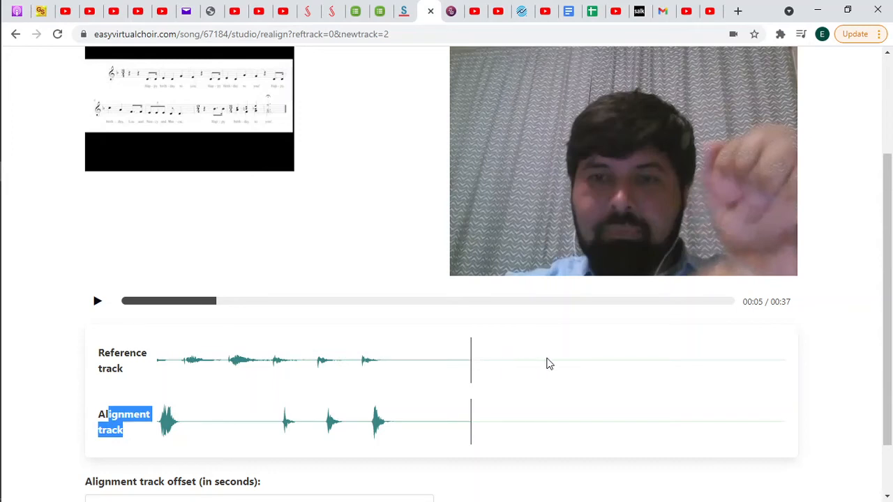
scroll("down", 3)
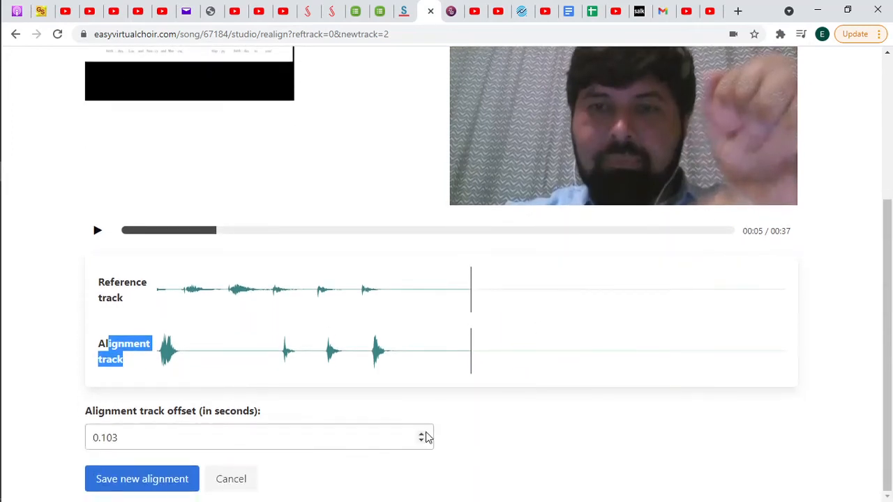
Set the harmony track's alignment offset to 0.14 seconds and save the new alignment
left_click(422, 434)
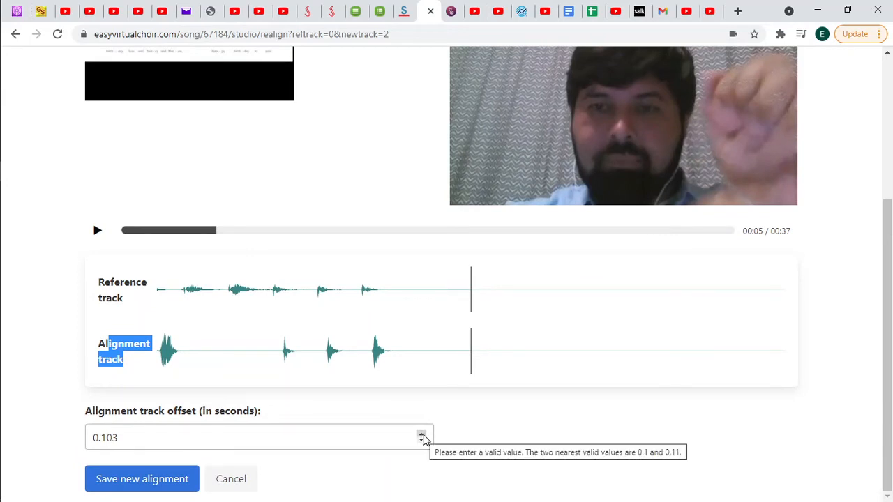
left_click(421, 434)
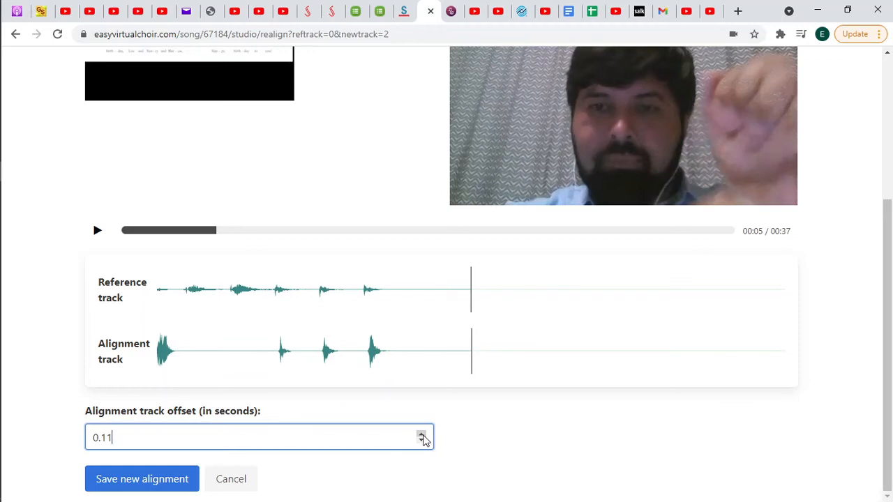
left_click(421, 434)
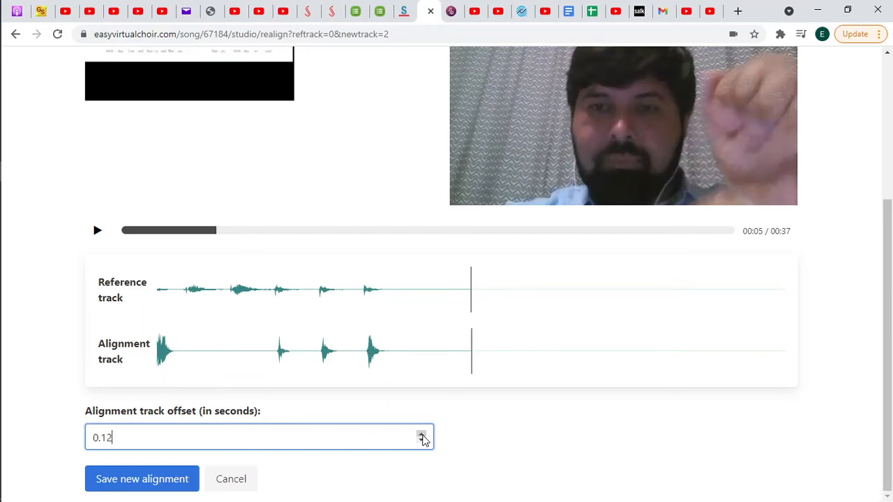
left_click(421, 434)
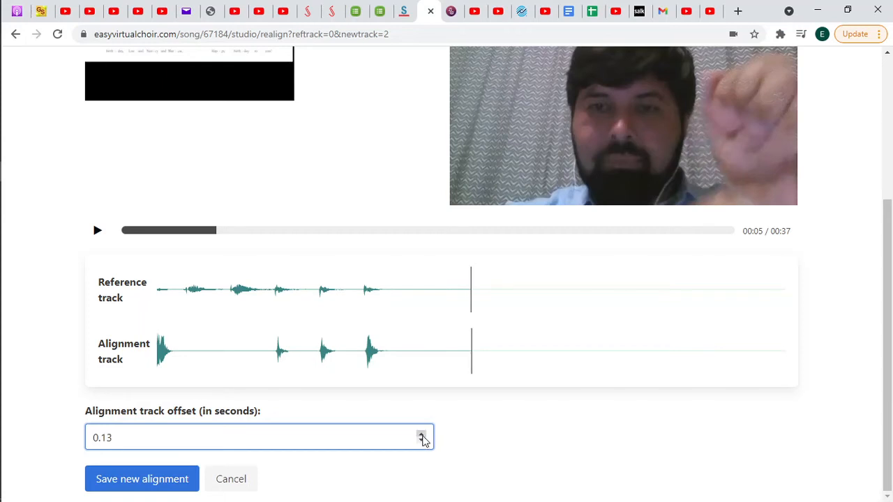
left_click(422, 434)
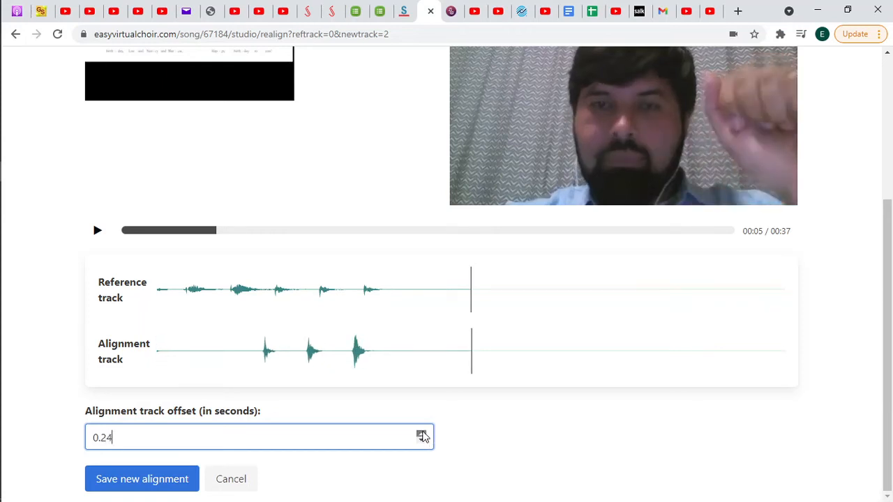
left_click(422, 432)
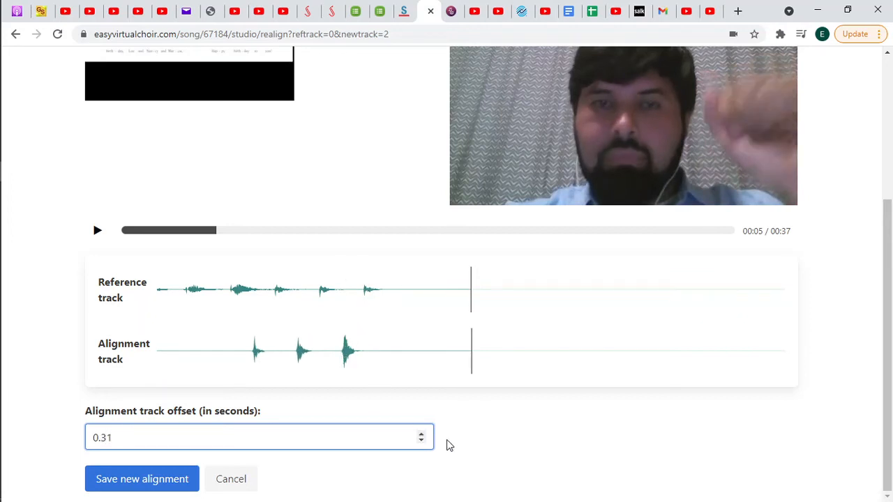
left_click(422, 441)
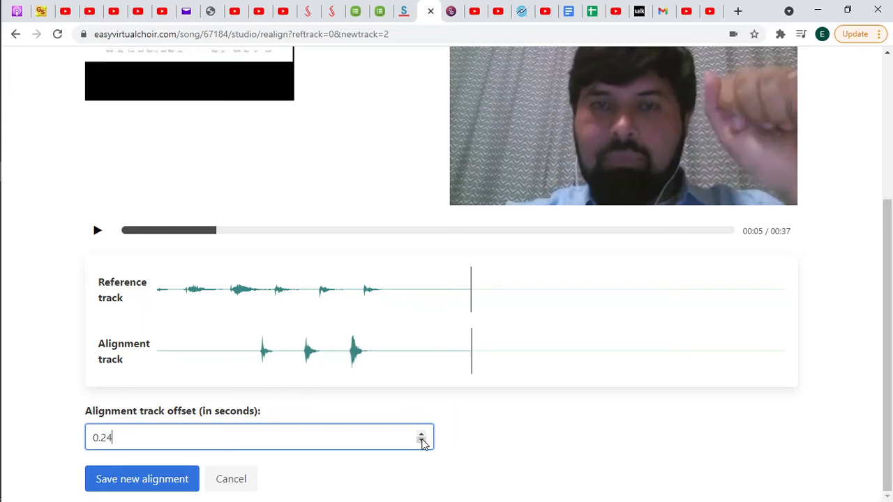
left_click(421, 442)
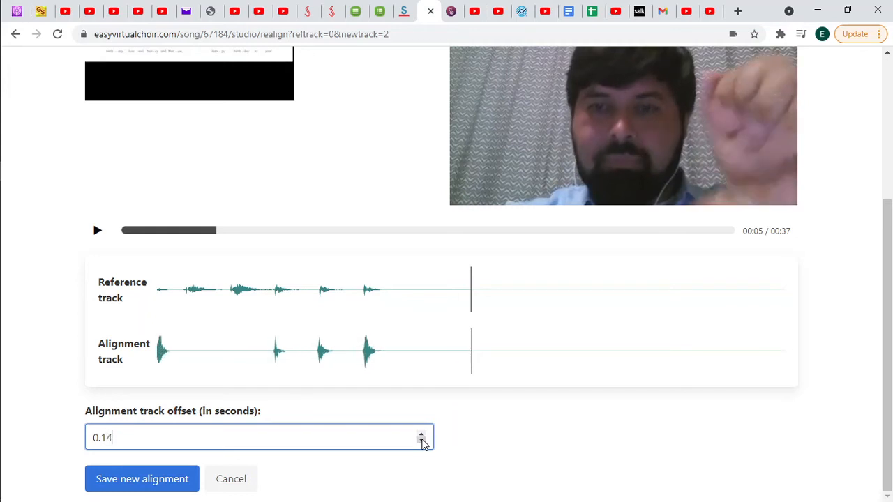
left_click(422, 441)
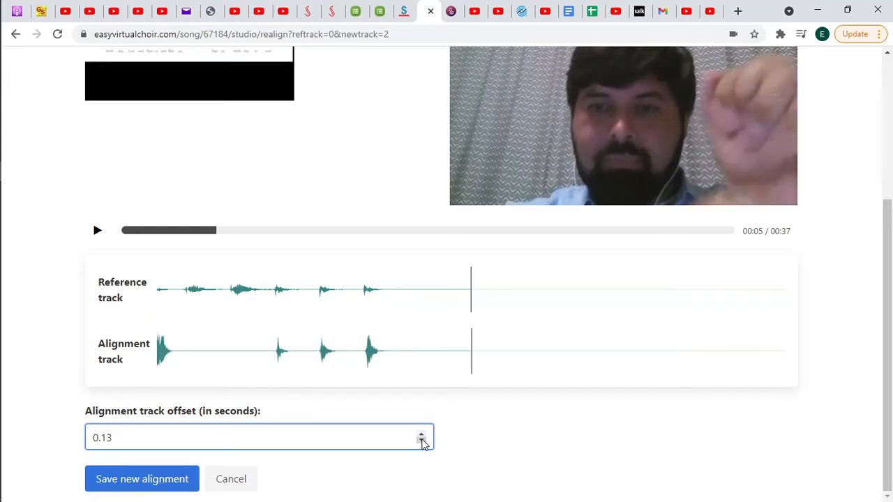
left_click(421, 433)
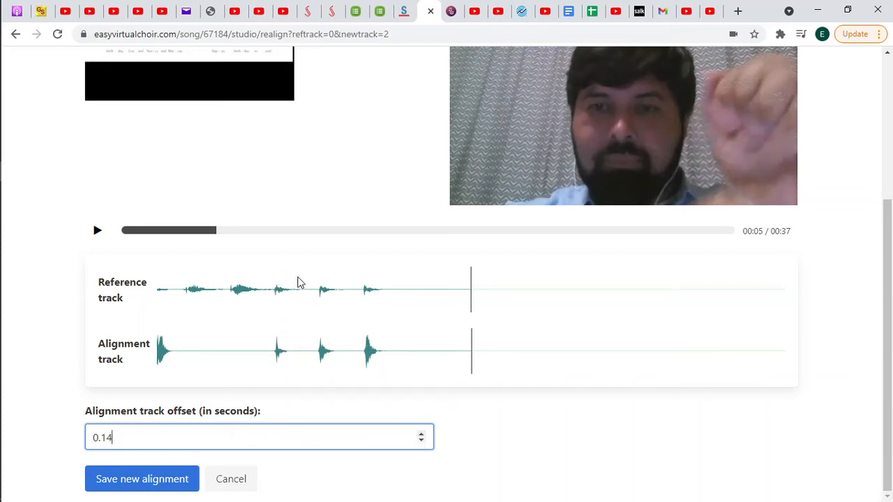
mouse_move(147, 463)
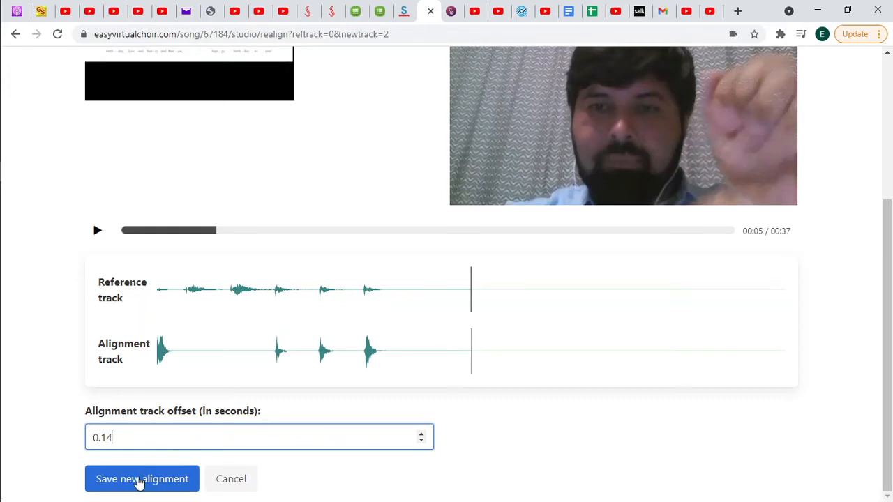
left_click(143, 479)
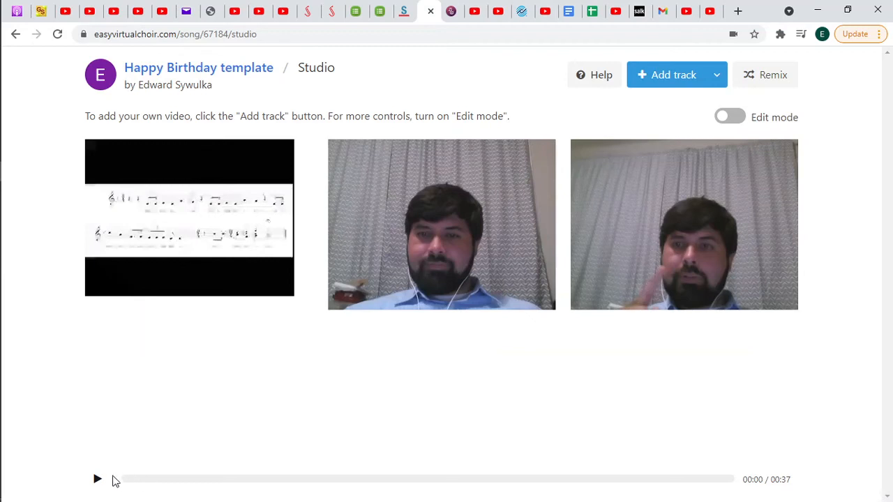
left_click(98, 480)
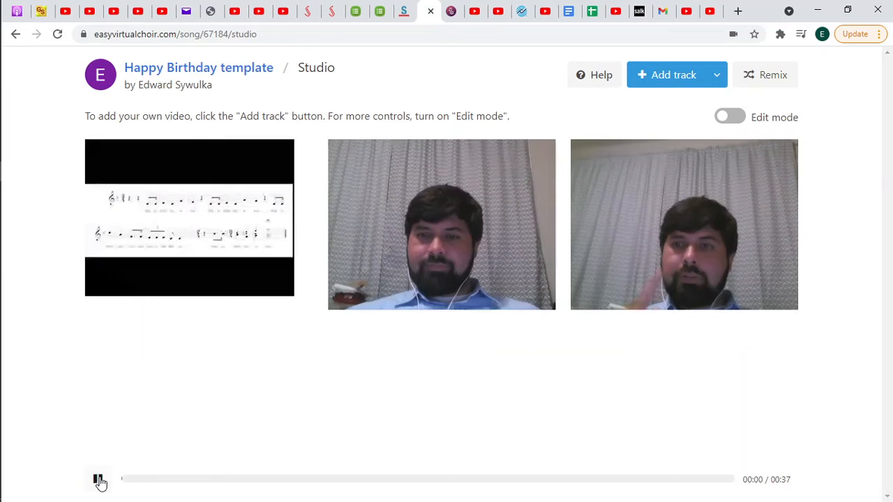
left_click(100, 481)
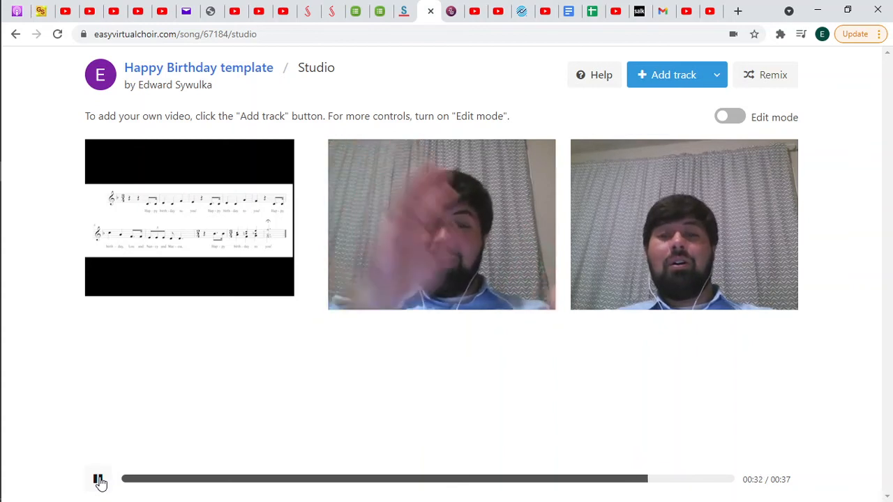
left_click(99, 480)
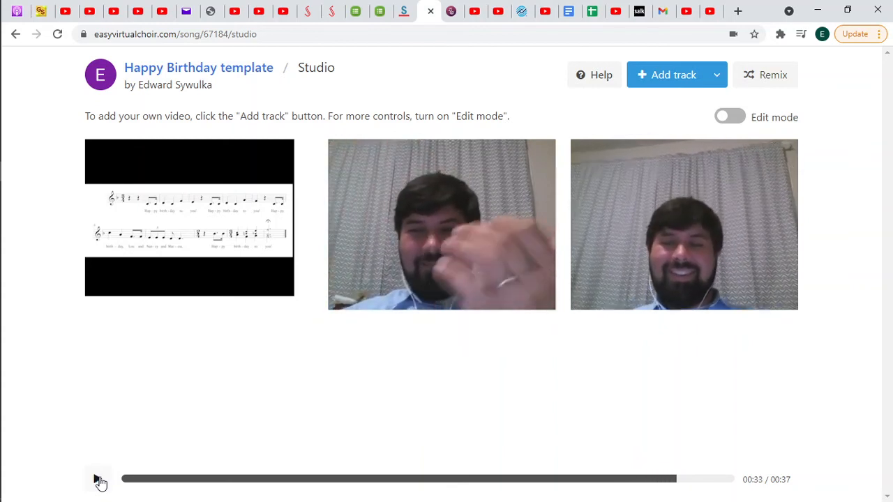
left_click(97, 480)
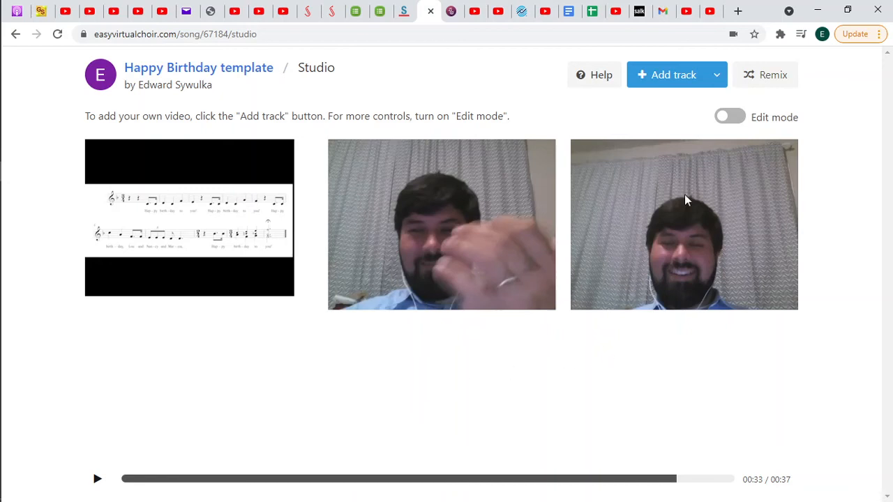
left_click(730, 117)
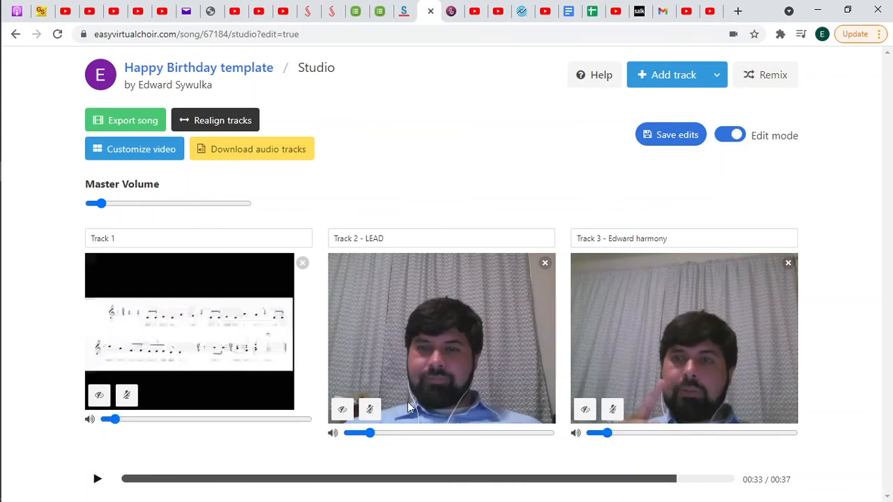
Save the studio edits for the realigned three-track song
left_click(670, 134)
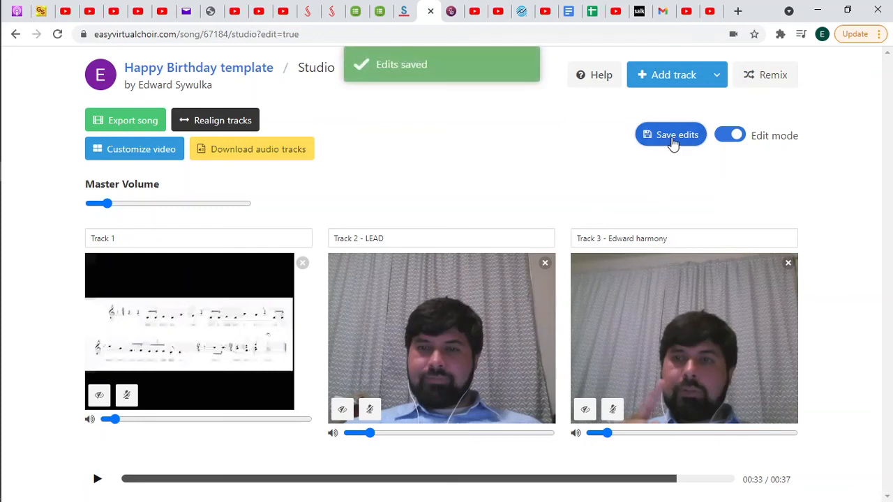
mouse_move(720, 153)
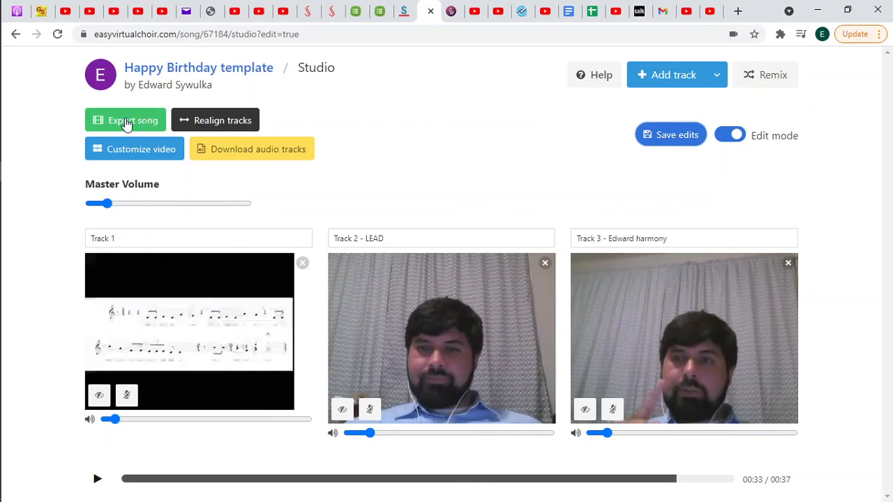
mouse_move(129, 126)
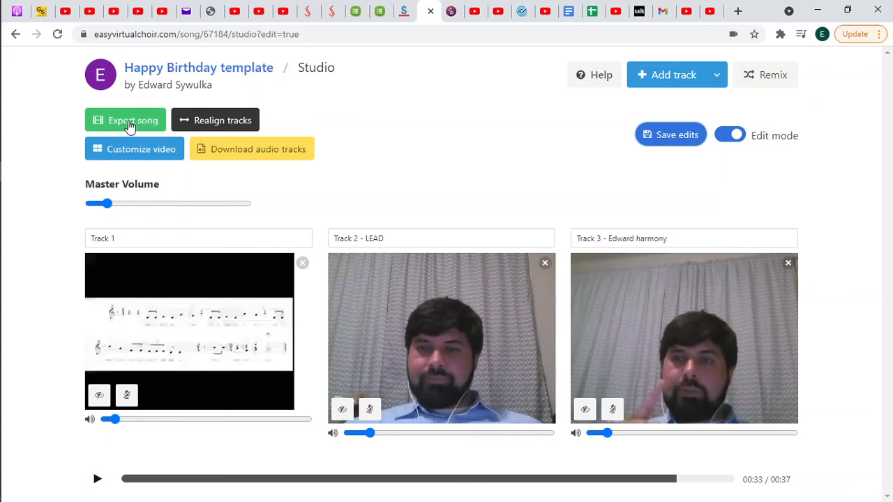
mouse_move(134, 127)
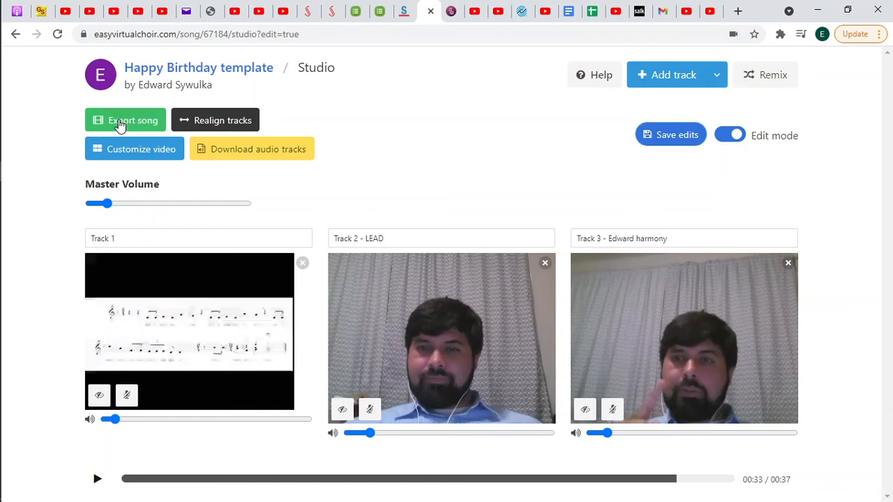
Export the Happy Birthday song as a combined choir video
left_click(126, 120)
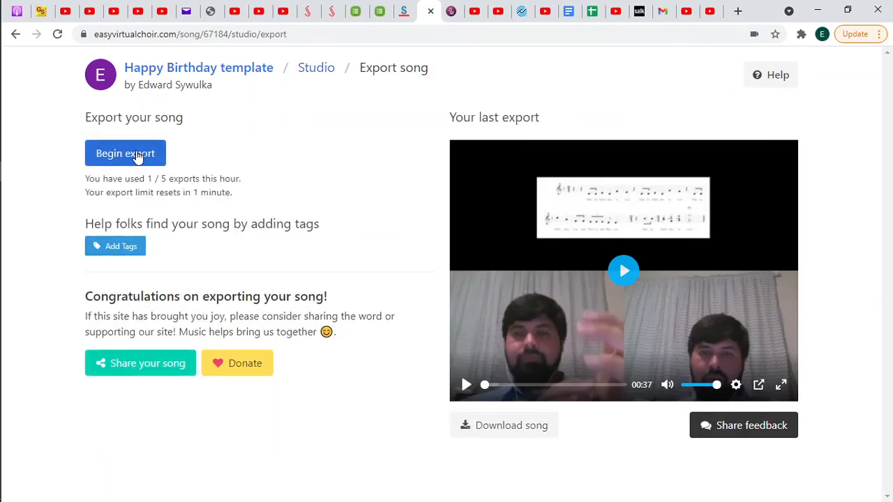
mouse_move(128, 165)
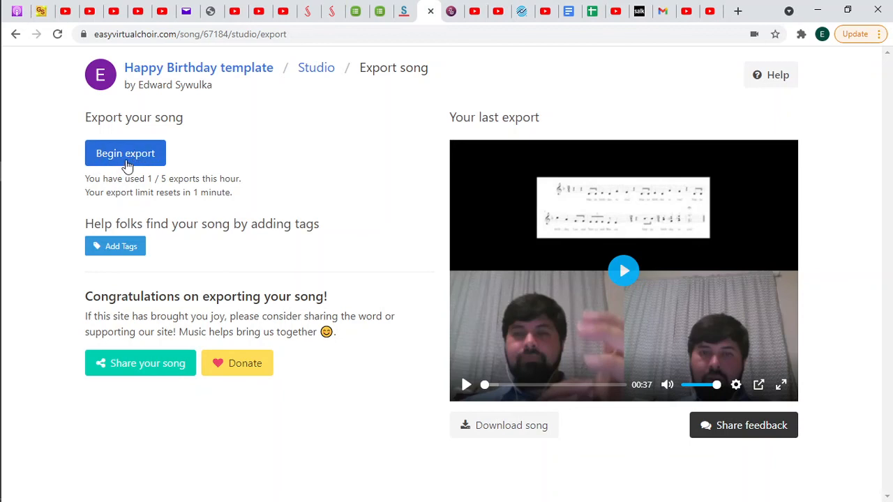
left_click(125, 152)
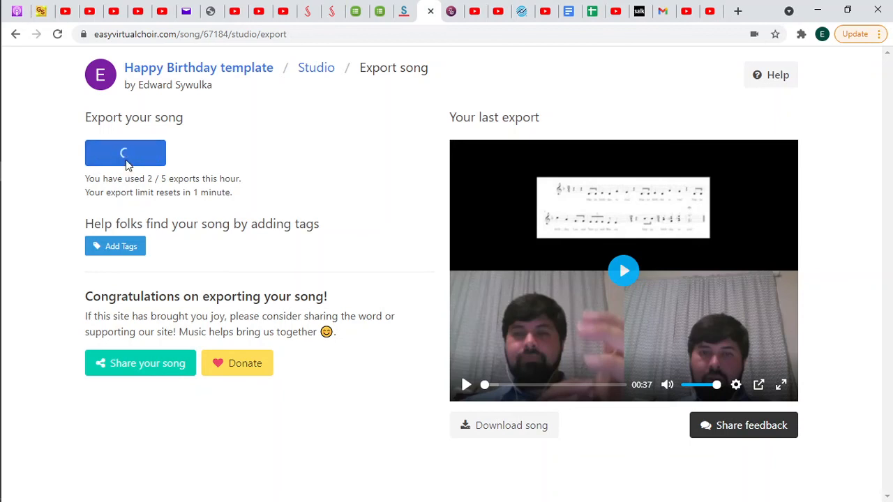
left_click(125, 153)
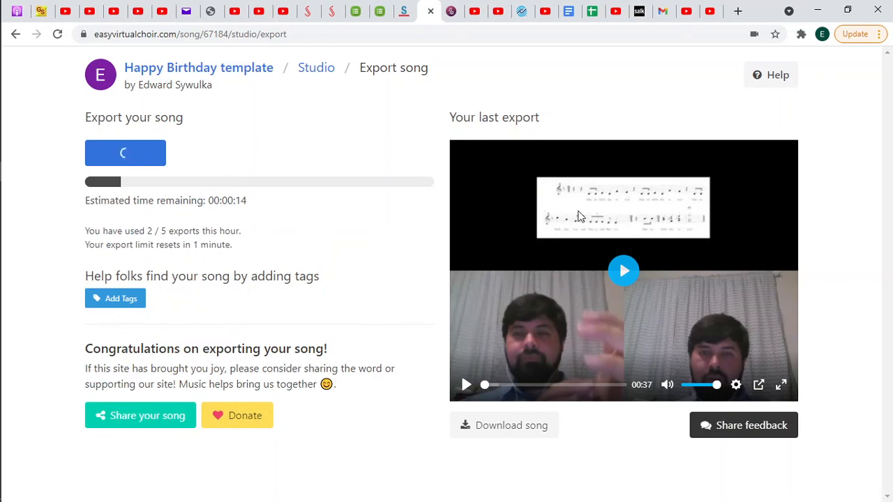
mouse_move(621, 357)
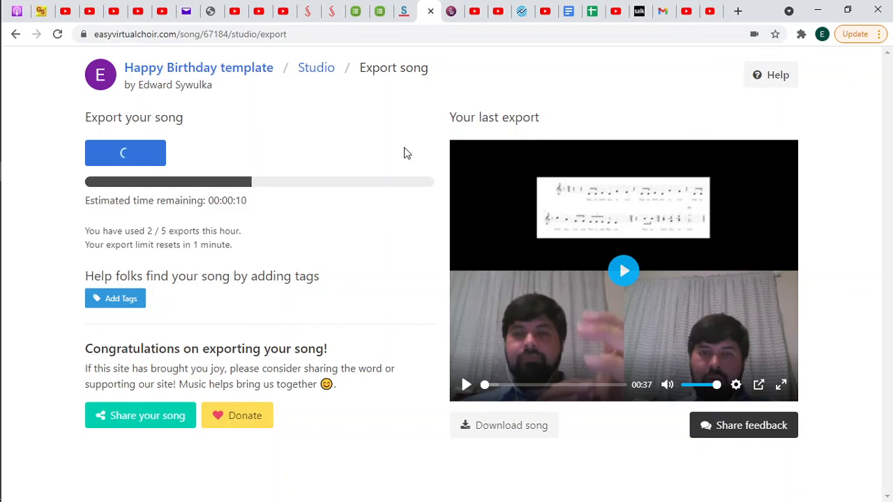
mouse_move(388, 159)
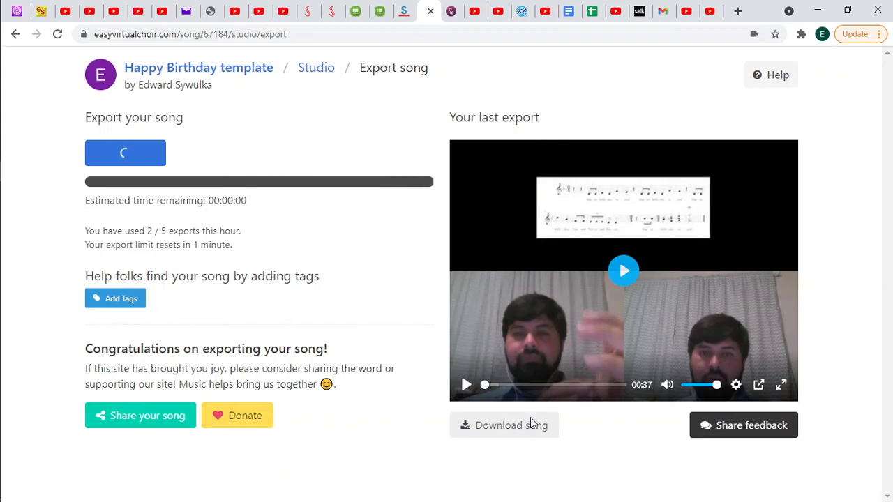
View the share options, then play and pause the newly exported combined choir video
left_click(140, 393)
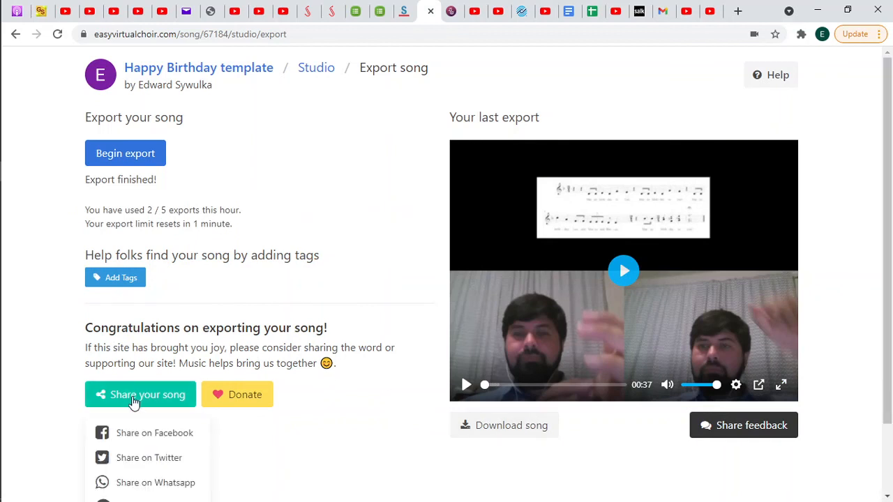
mouse_move(132, 394)
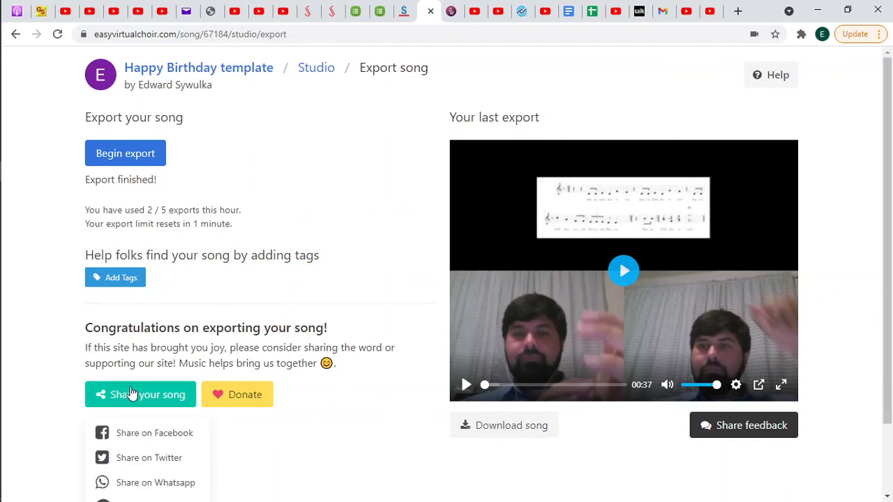
scroll("down", 3)
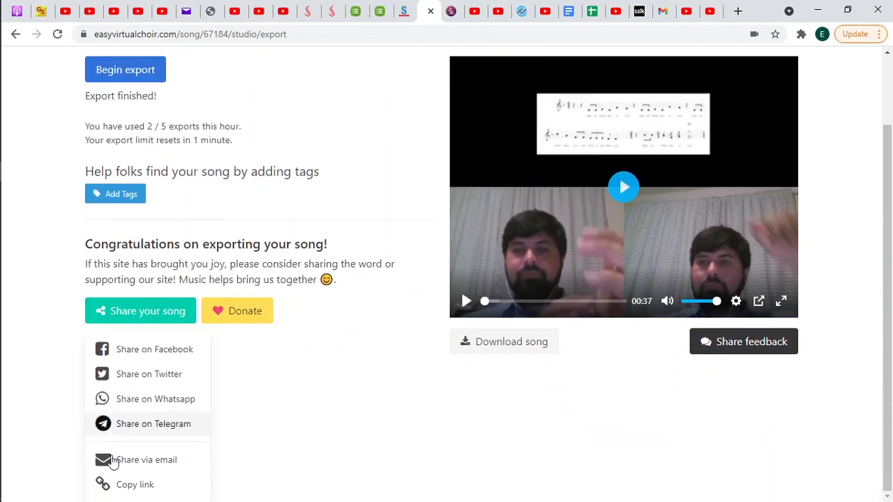
mouse_move(148, 374)
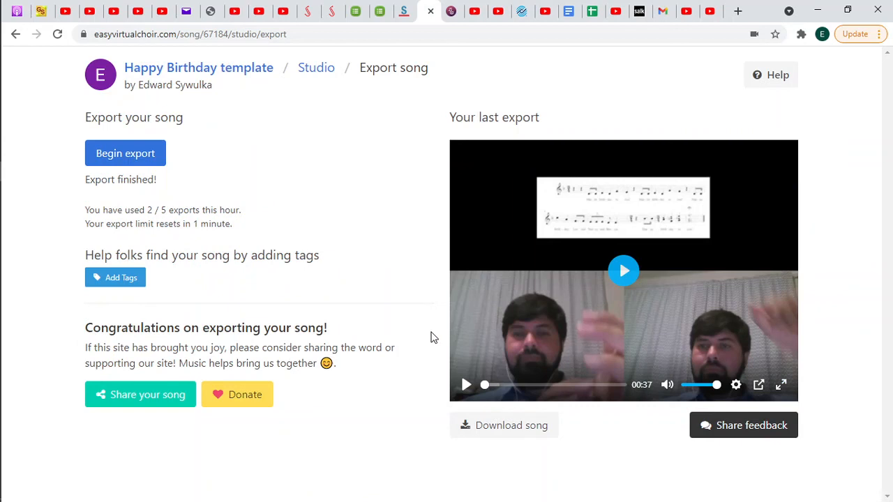
mouse_move(608, 279)
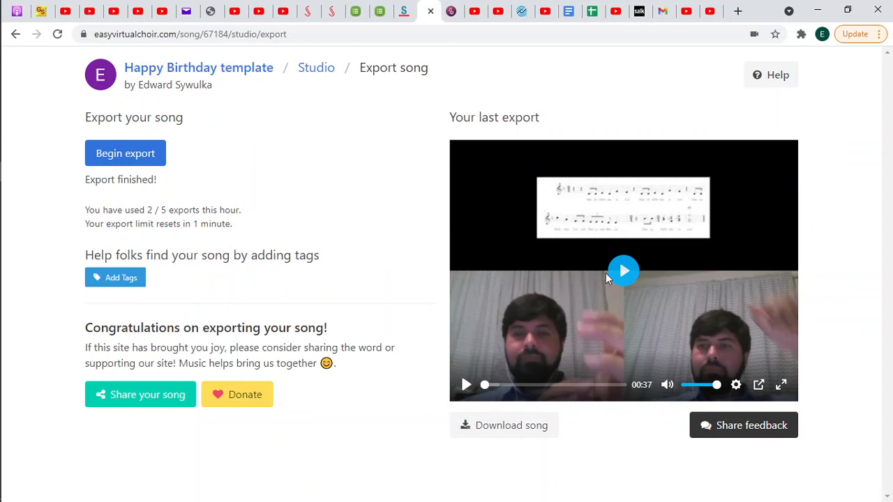
left_click(623, 270)
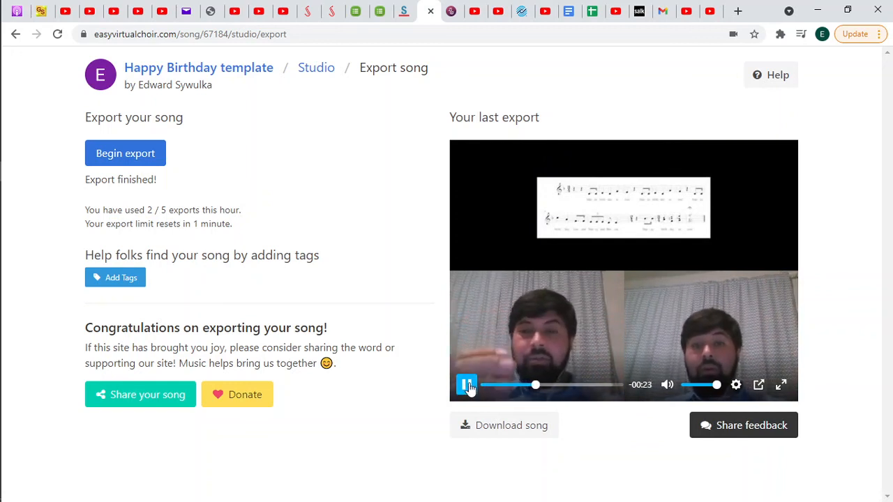
left_click(466, 385)
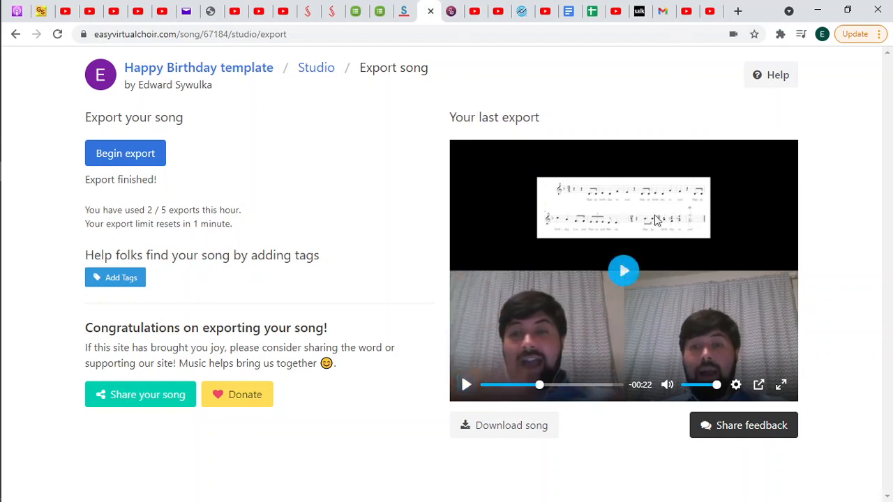
mouse_move(687, 310)
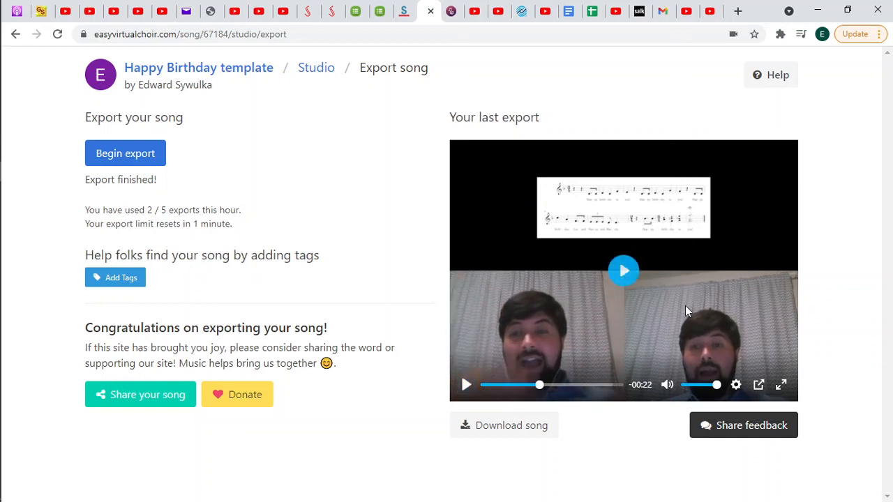